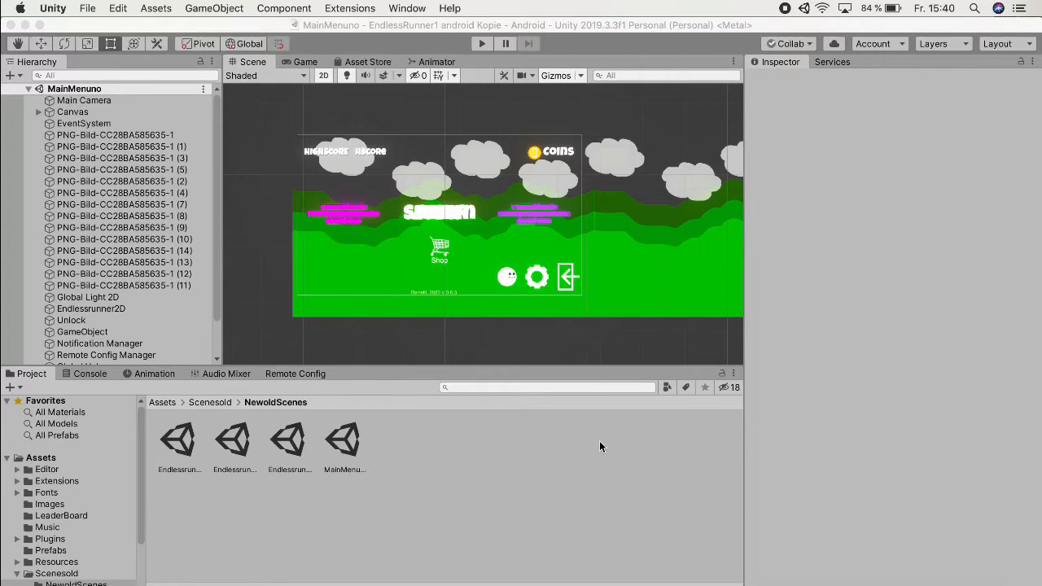
{"action": "mouse_move", "coordinate": [485, 422]}
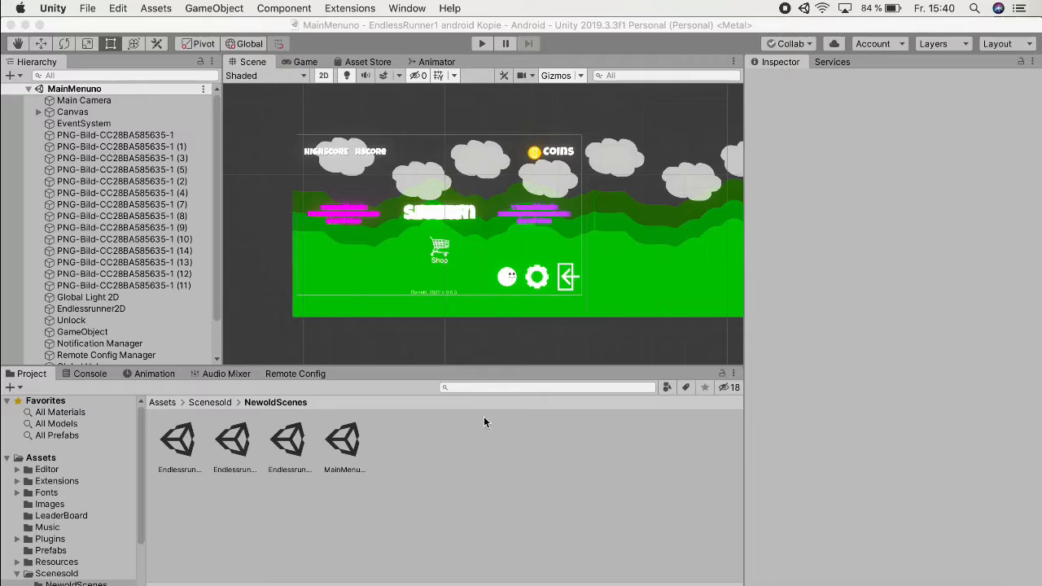
{"action": "mouse_move", "coordinate": [489, 345]}
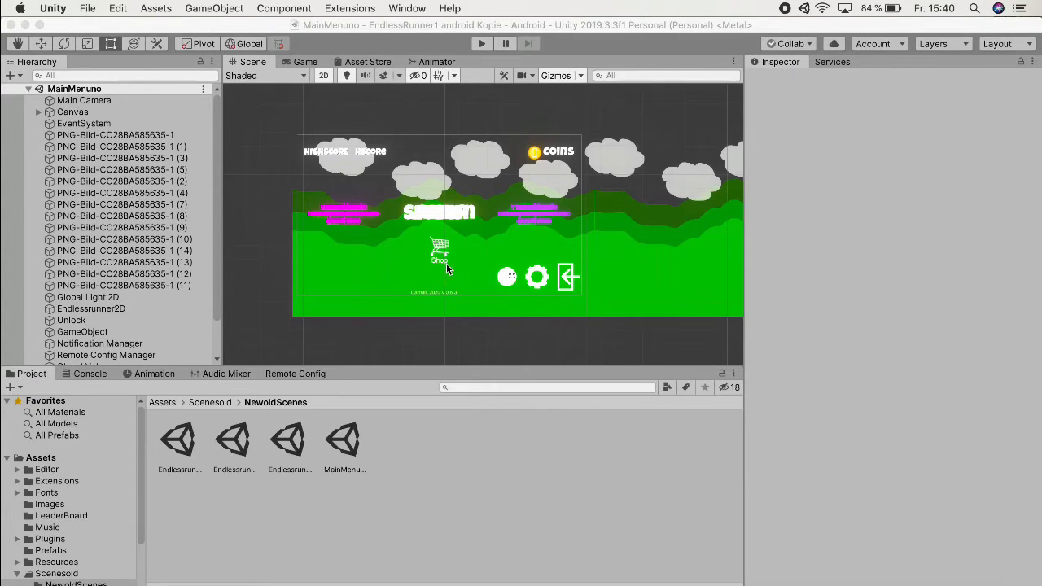
{"action": "mouse_move", "coordinate": [423, 213]}
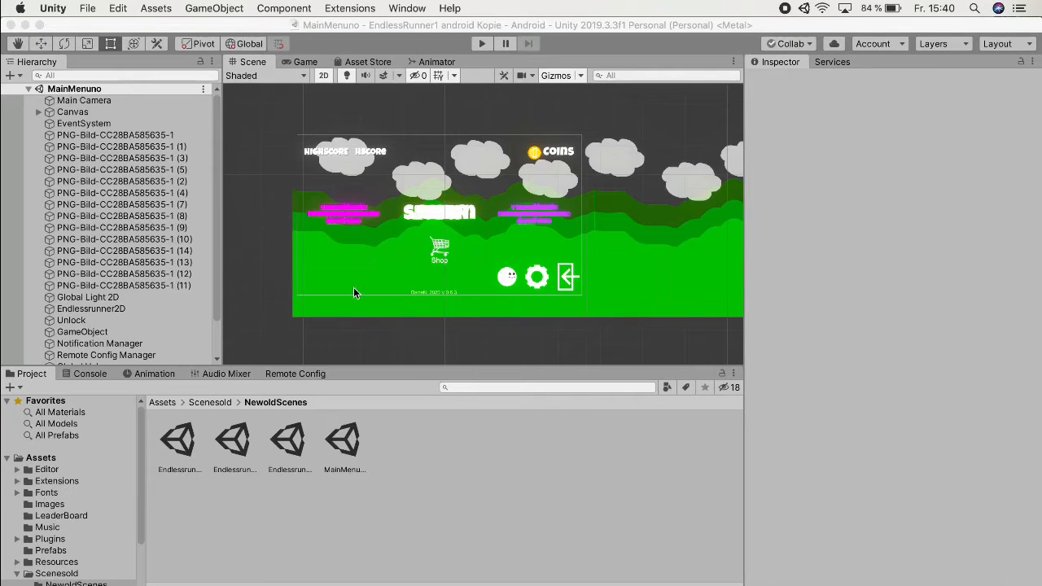
Step: Show External Tools preferences scrolled to the Android JDK, SDK, NDK and Gradle paths
{"action": "left_click", "coordinate": [85, 124]}
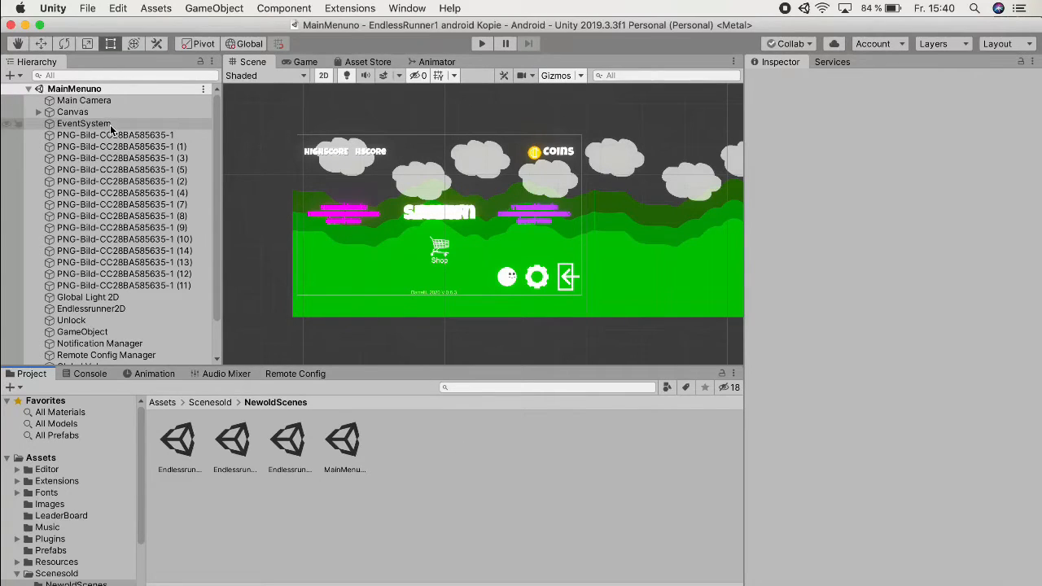
{"action": "left_click", "coordinate": [52, 8]}
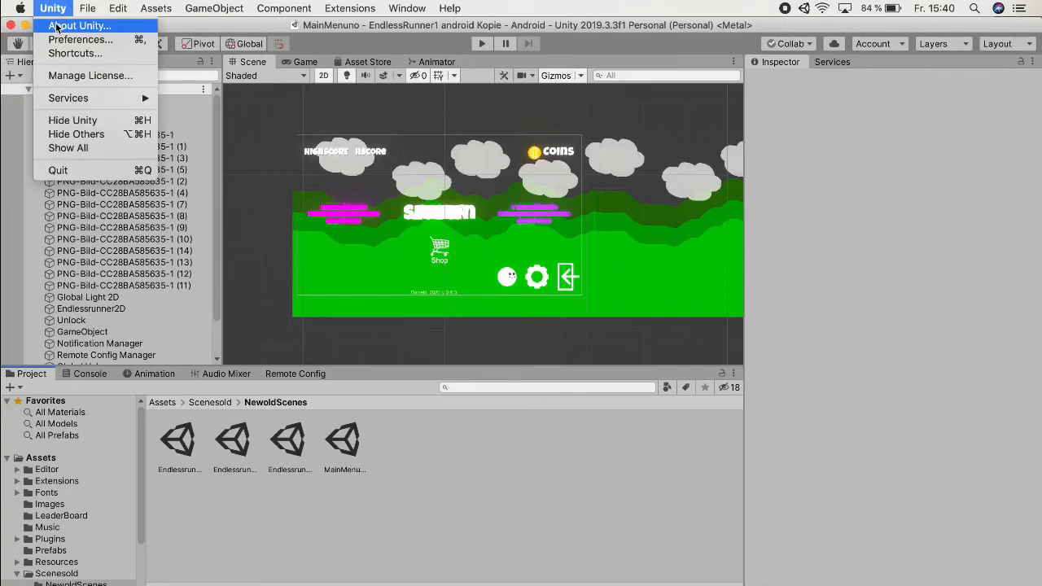
{"action": "left_click", "coordinate": [80, 39]}
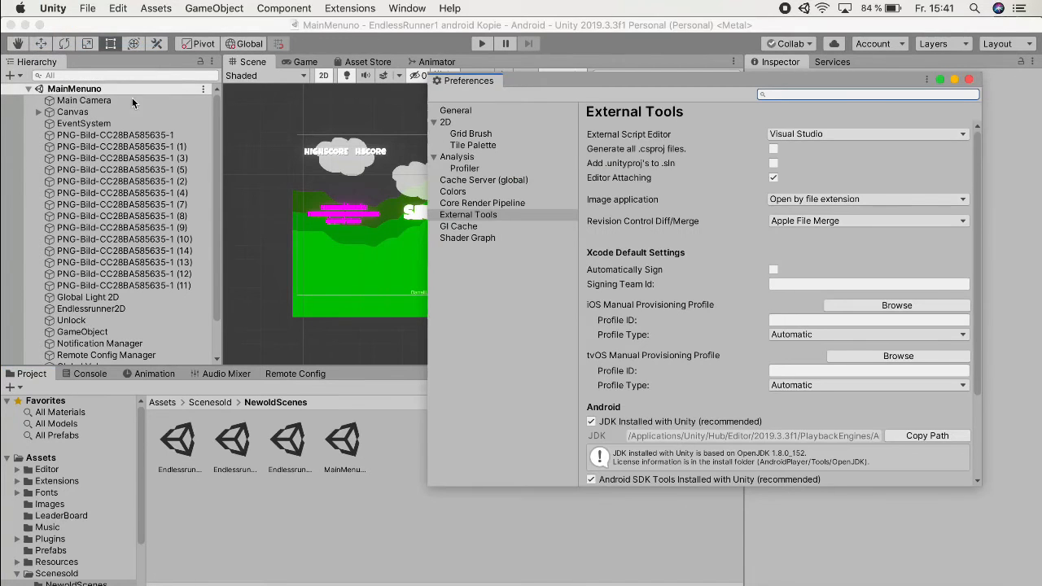
{"action": "left_click", "coordinate": [467, 215]}
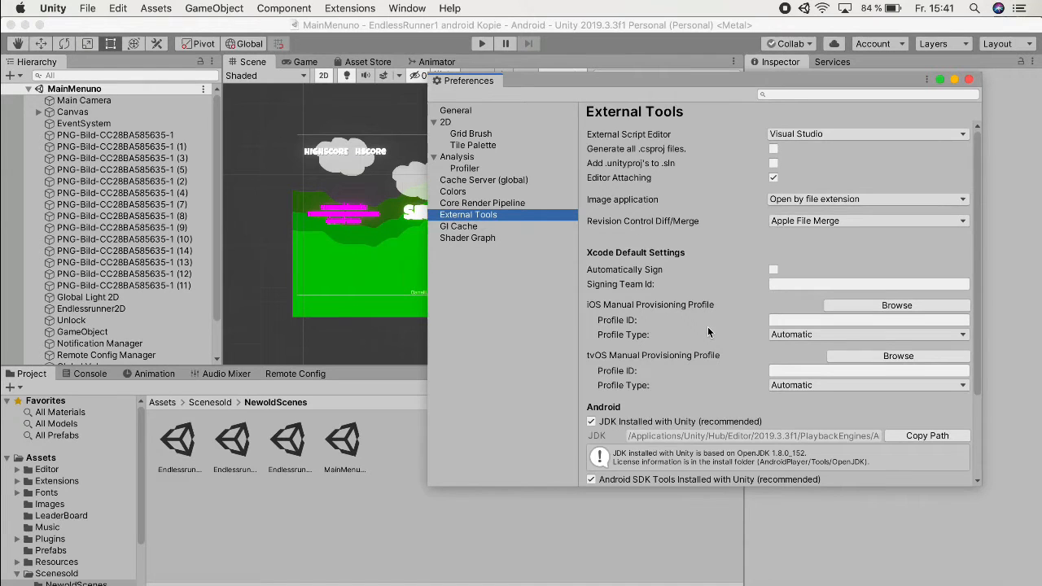
{"action": "scroll", "scroll_direction": "down", "scroll_amount": 3}
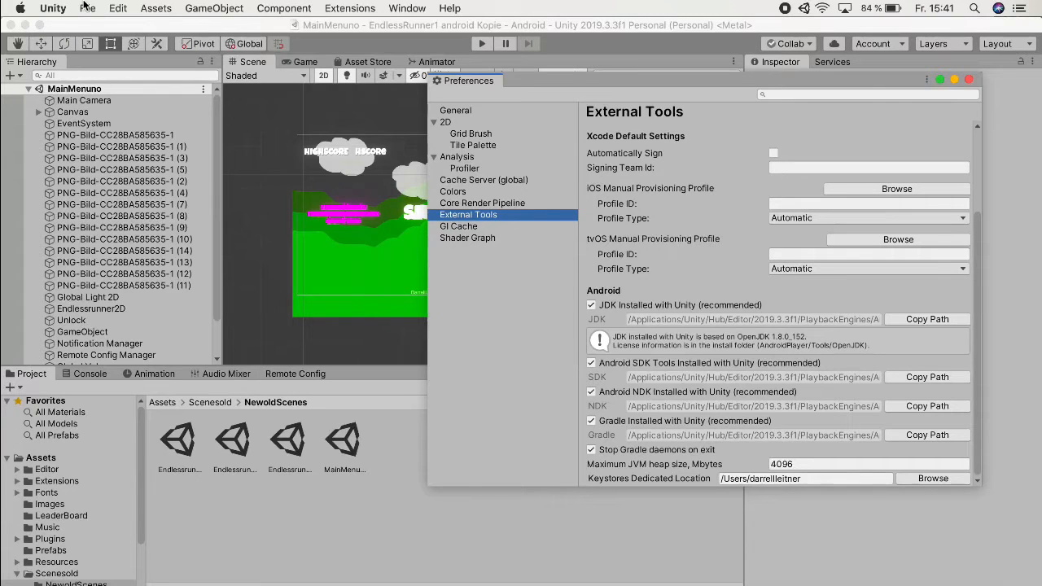
{"action": "left_click", "coordinate": [88, 8]}
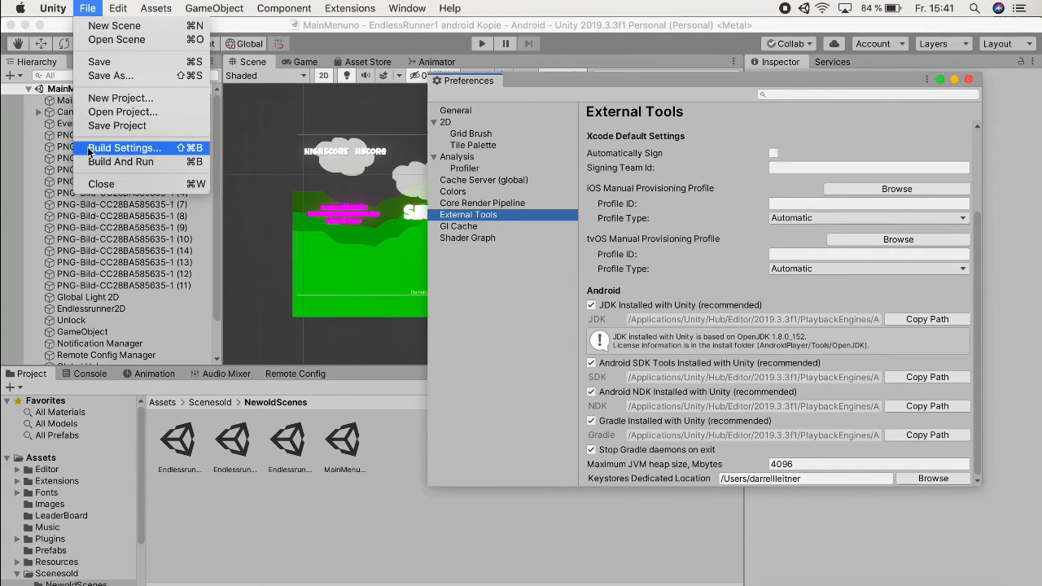
Step: Show the Android Player settings scrolled to Identification with package name and API levels
{"action": "left_click", "coordinate": [117, 8]}
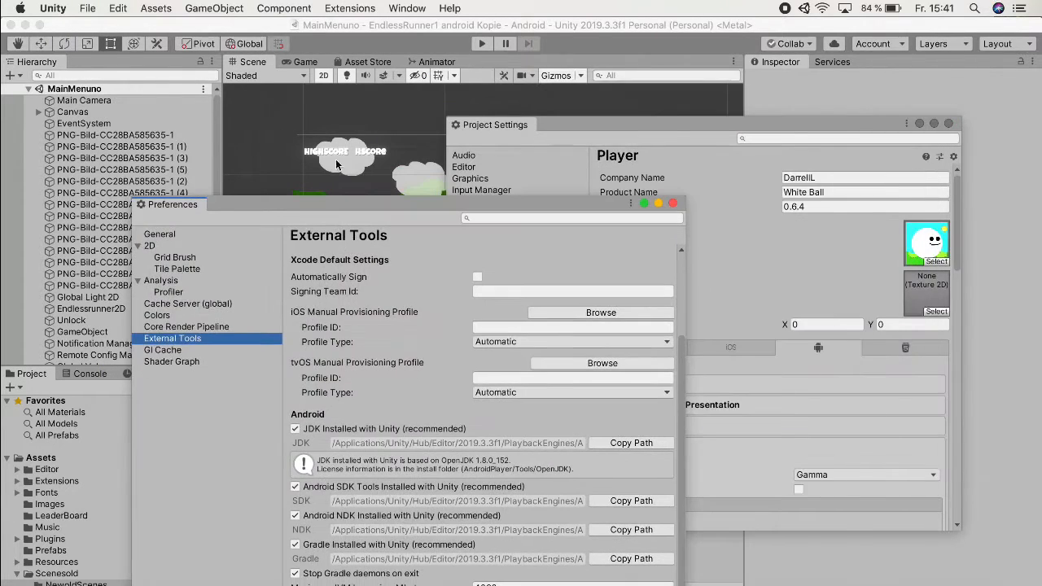
{"action": "left_click_drag", "start_coordinate": [171, 205], "coordinate": [284, 141]}
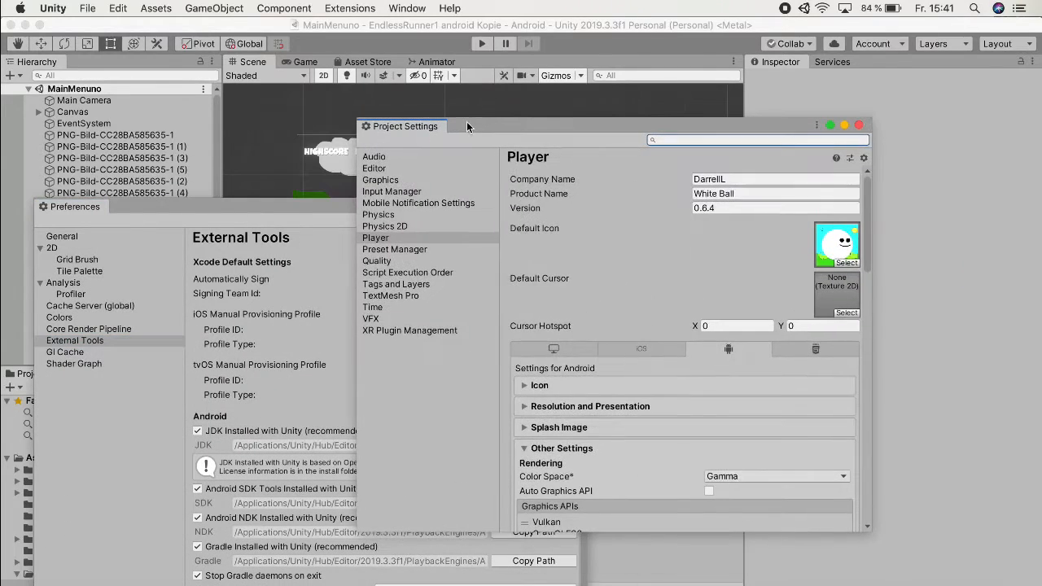
{"action": "mouse_move", "coordinate": [392, 304]}
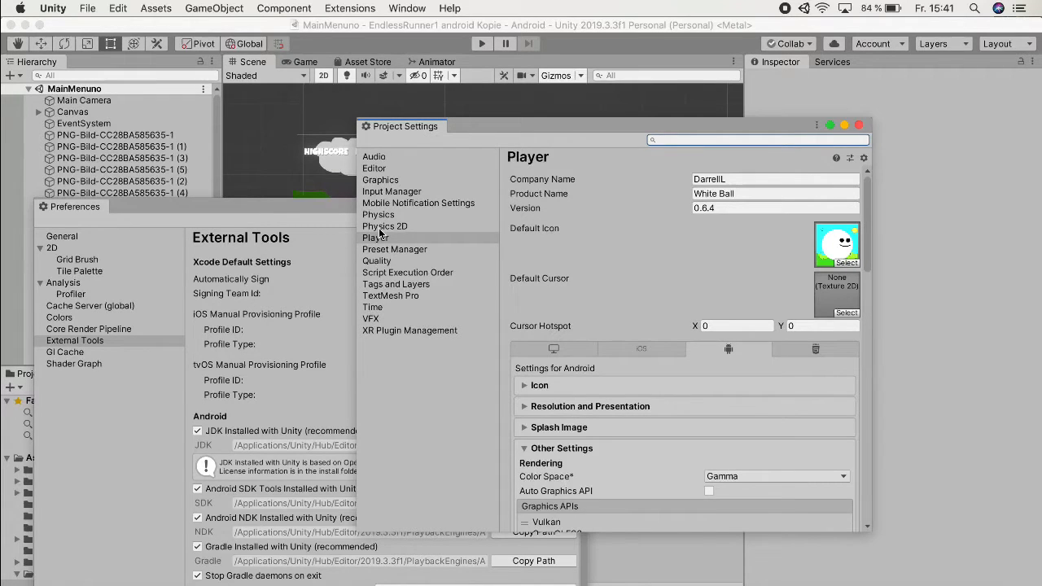
{"action": "scroll", "scroll_direction": "down", "scroll_amount": 3}
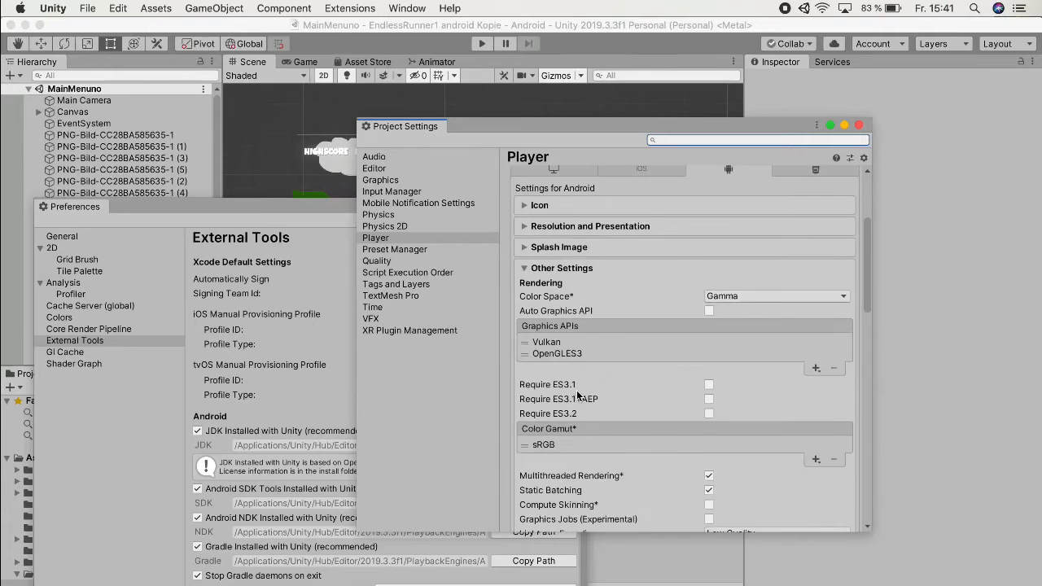
{"action": "scroll", "scroll_direction": "down", "scroll_amount": 3}
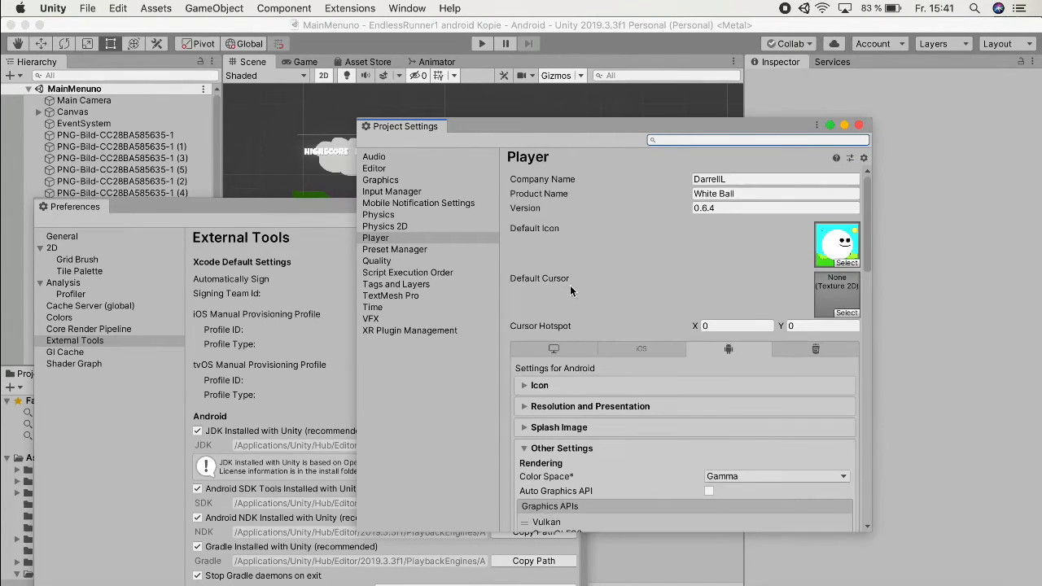
{"action": "mouse_move", "coordinate": [540, 215]}
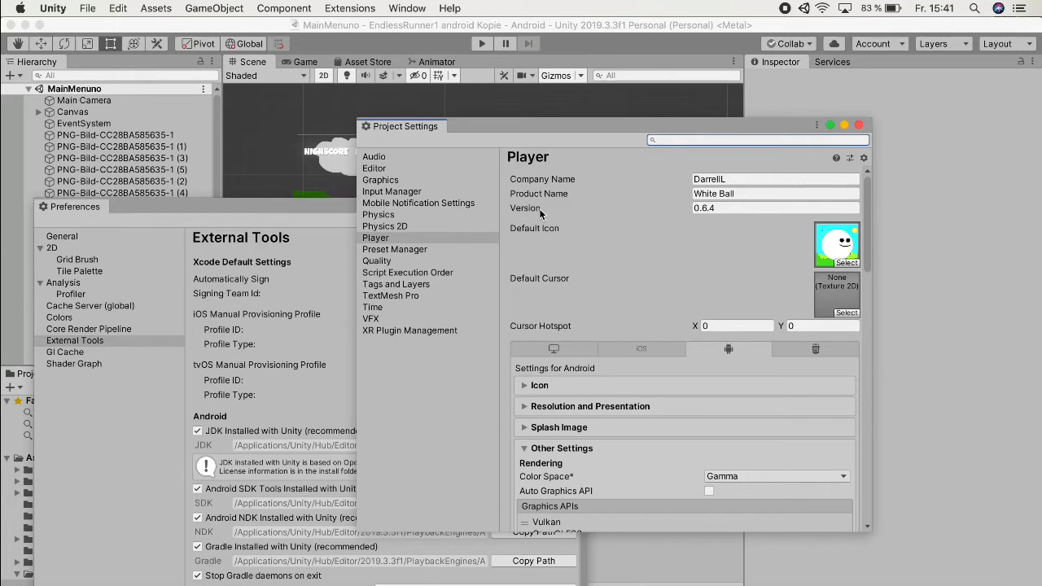
{"action": "mouse_move", "coordinate": [674, 361]}
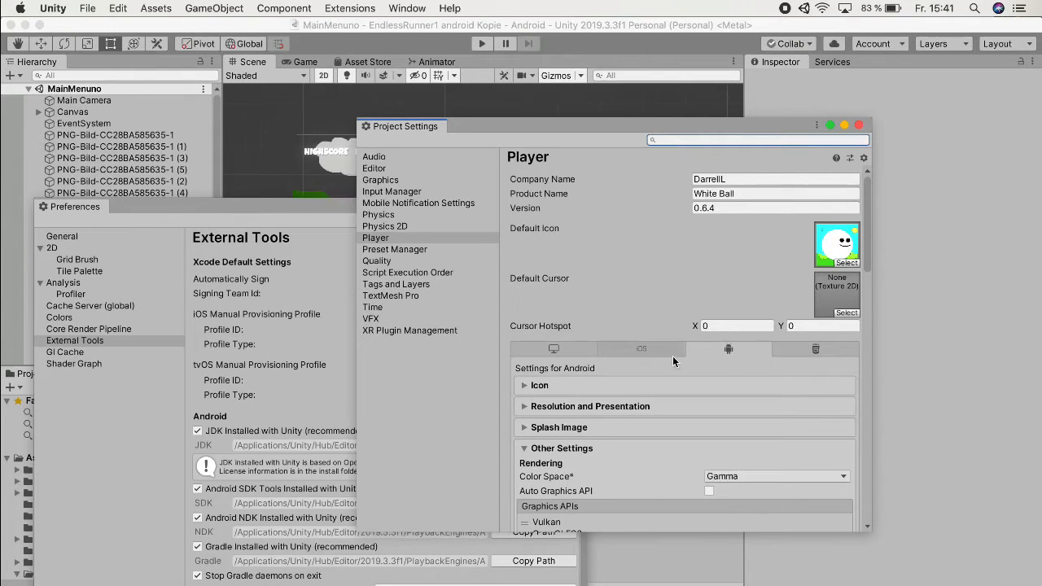
{"action": "scroll", "scroll_direction": "down", "scroll_amount": 3}
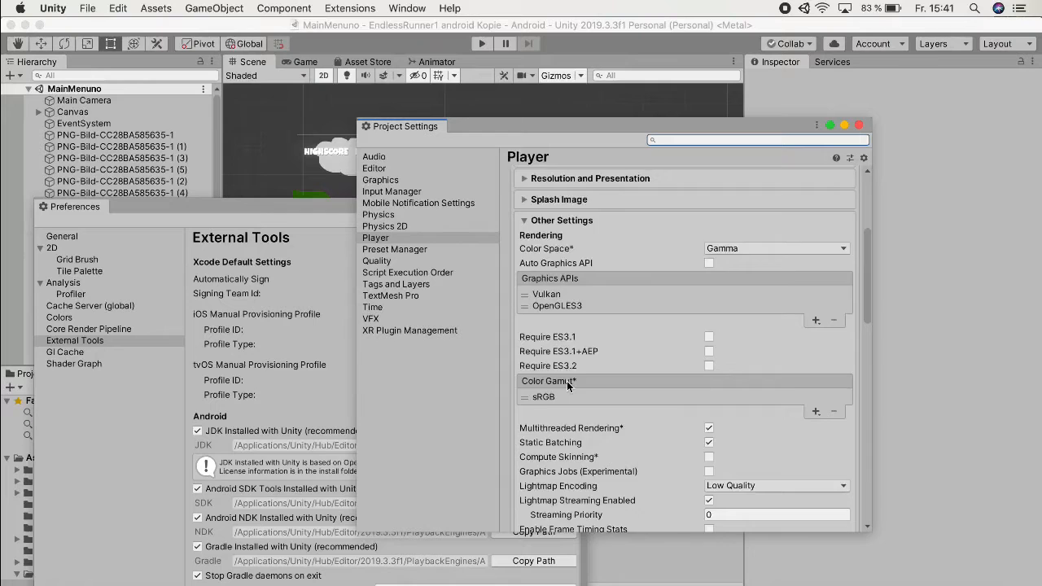
{"action": "scroll", "scroll_direction": "down", "scroll_amount": 3}
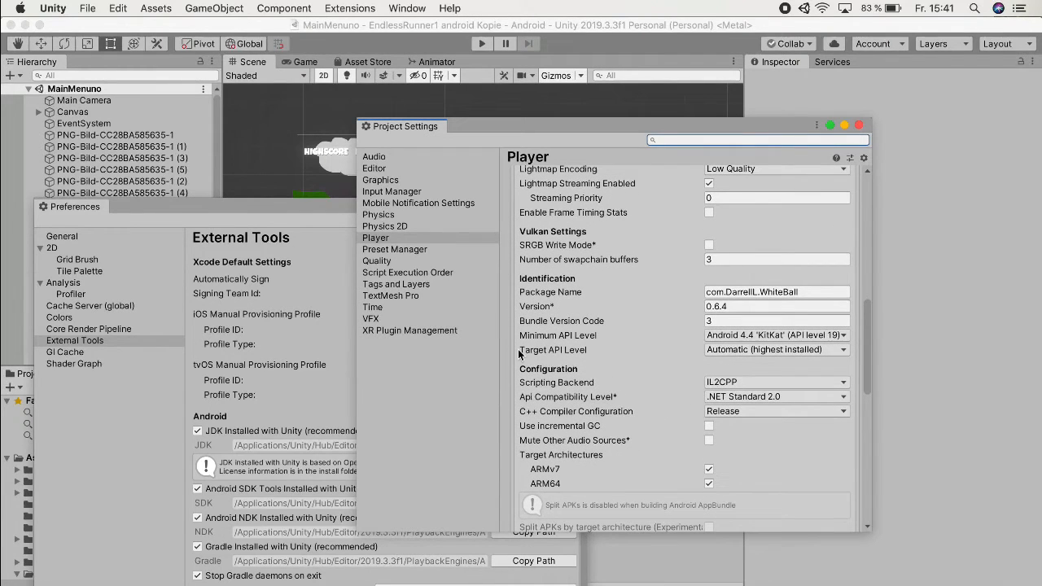
Step: Leave the Target API Level on Automatic (highest installed)
{"action": "left_click", "coordinate": [775, 349]}
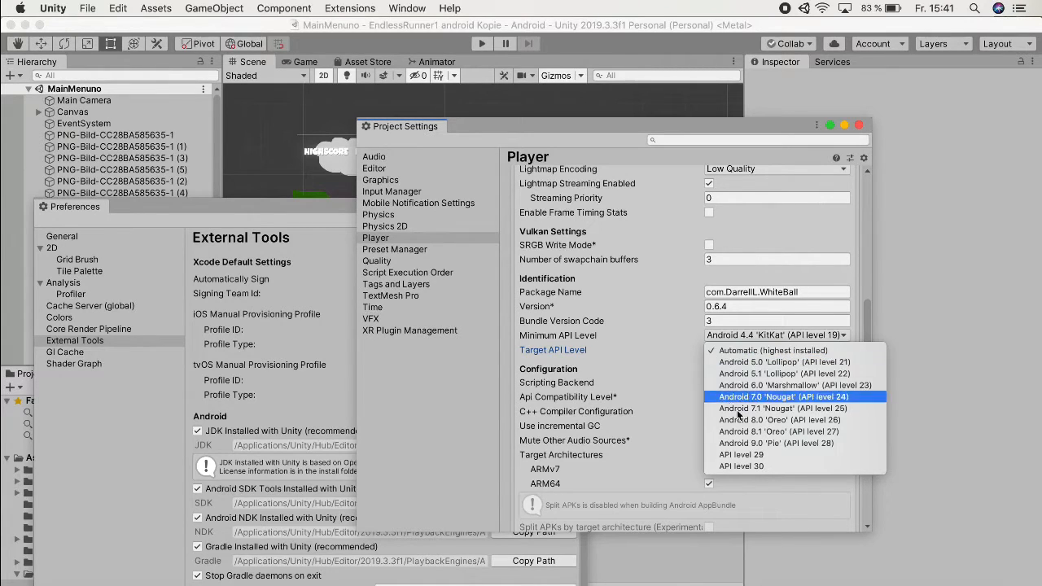
{"action": "mouse_move", "coordinate": [769, 454]}
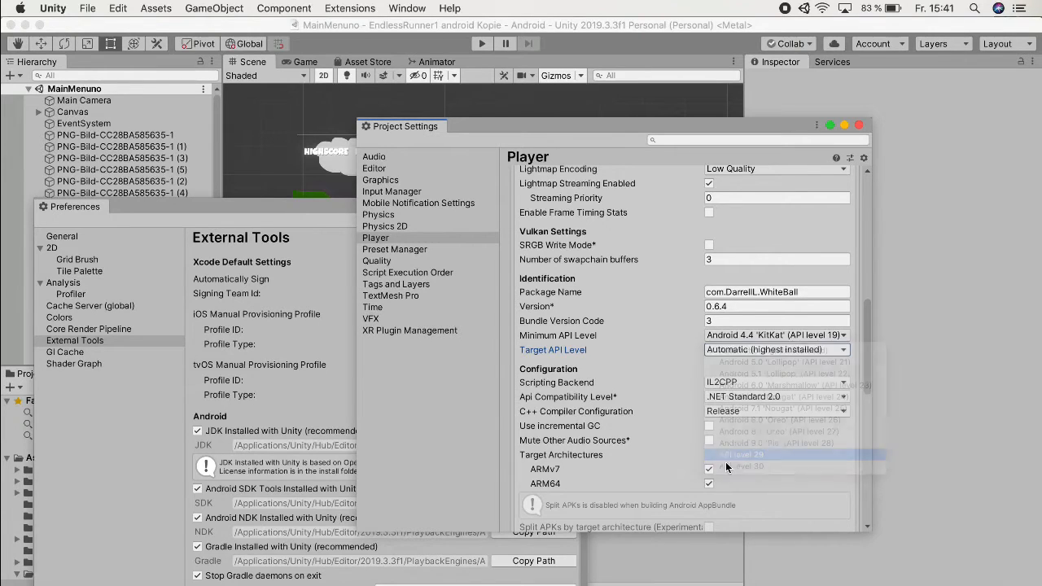
{"action": "left_click", "coordinate": [746, 454]}
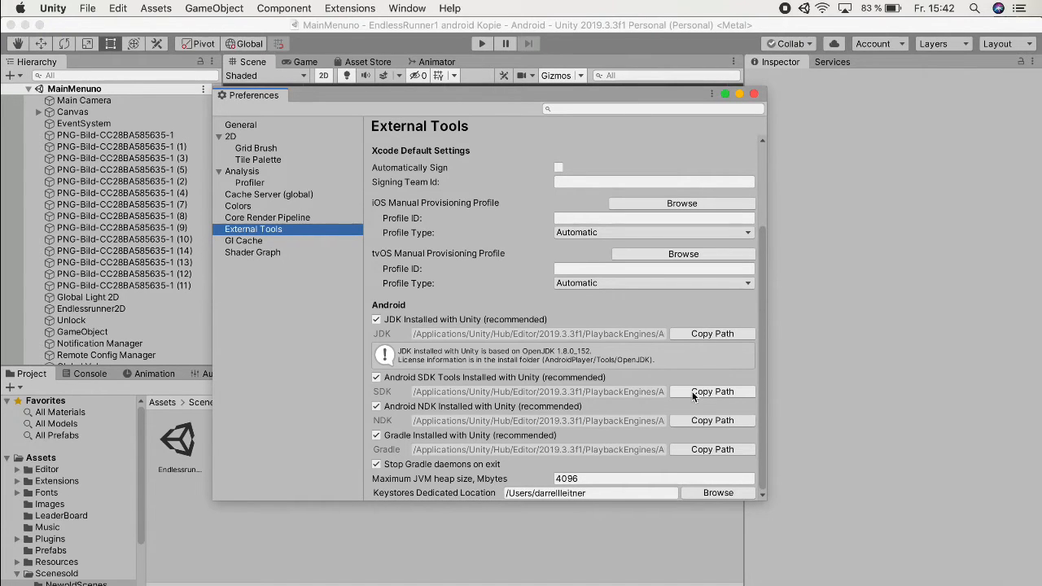
{"action": "mouse_move", "coordinate": [846, 173]}
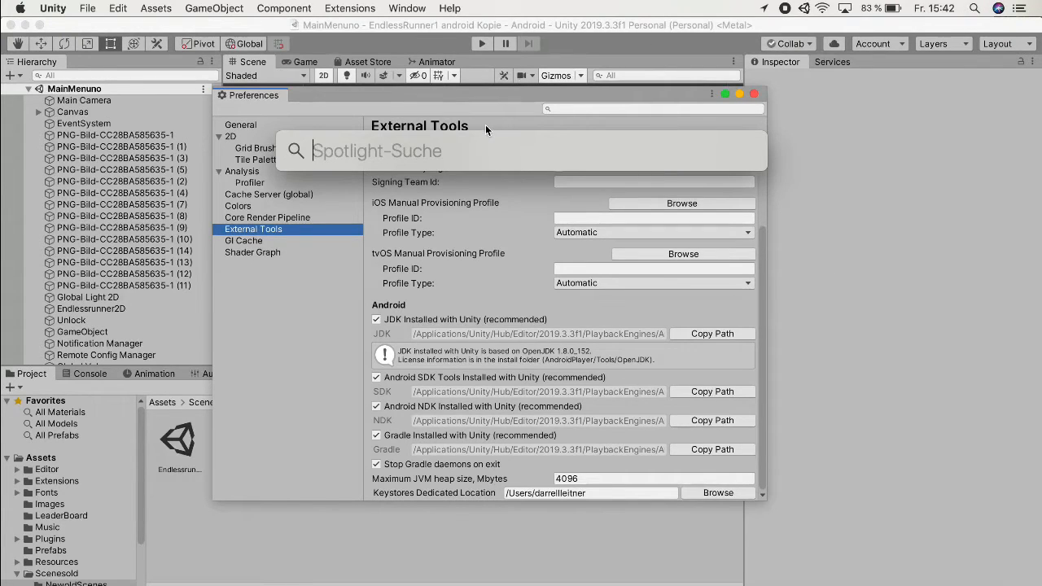
Step: Open the PlaybackEngines/AndroidPlayer/SDK path in Finder via Spotlight
{"action": "type", "text": "f1/PlaybackEngines/AndroidPlayer/SDK"}
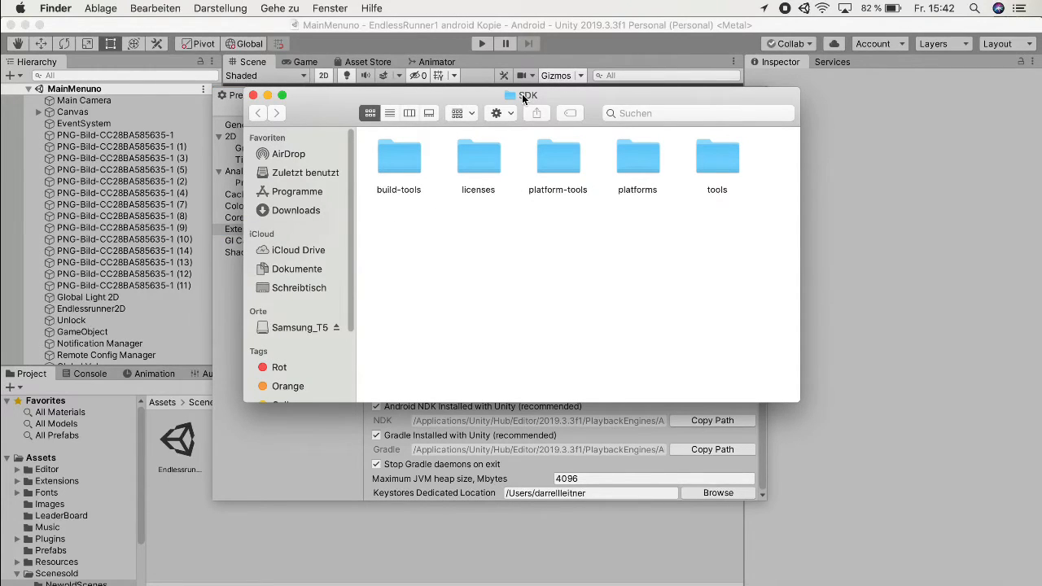
{"action": "mouse_move", "coordinate": [610, 187]}
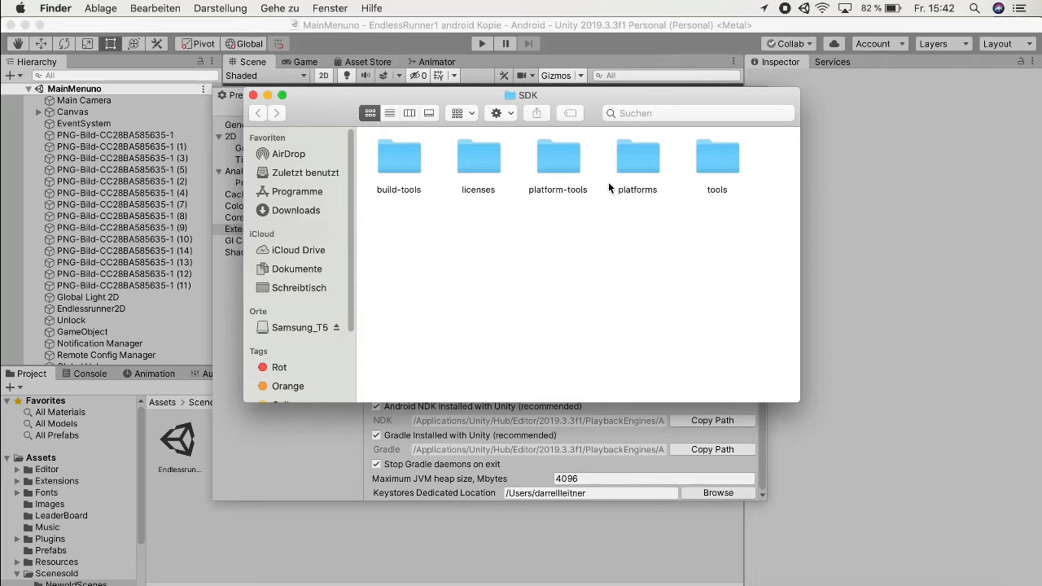
Step: Inspect the android-28 and android-29 folders inside Unity's SDK platforms folder
{"action": "double_click", "coordinate": [638, 157]}
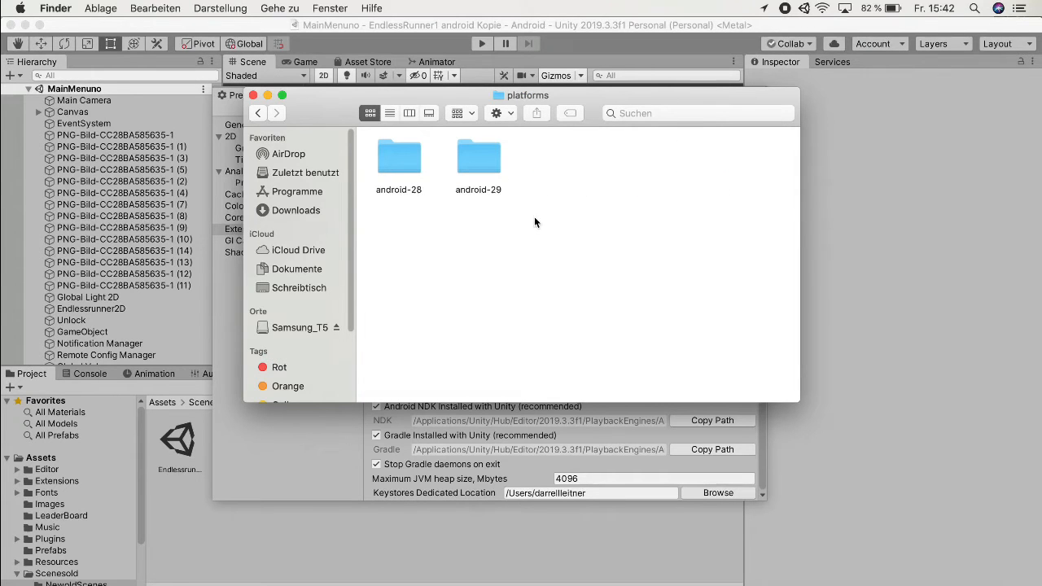
{"action": "mouse_move", "coordinate": [476, 189]}
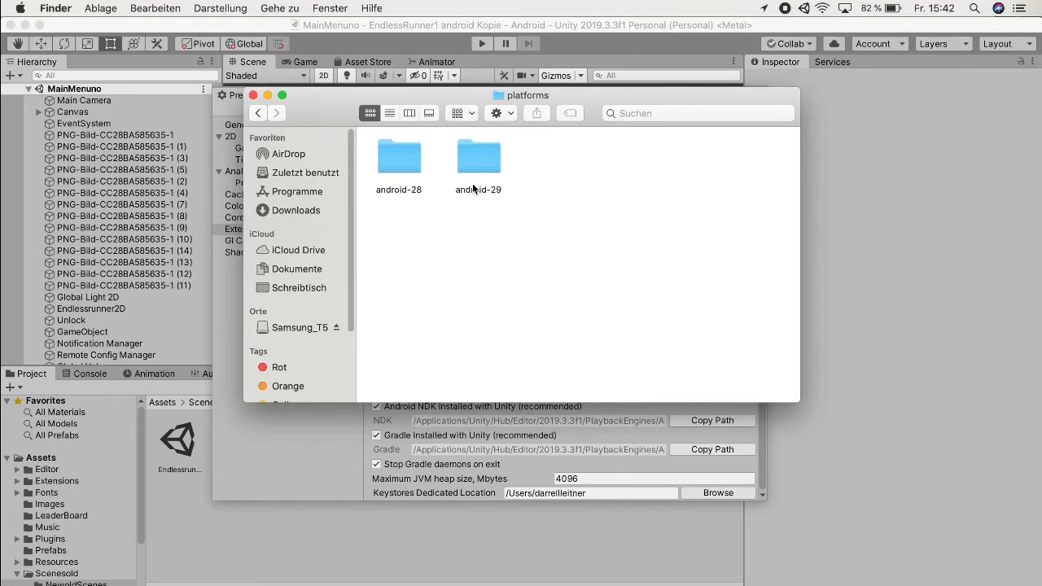
{"action": "left_click", "coordinate": [479, 156]}
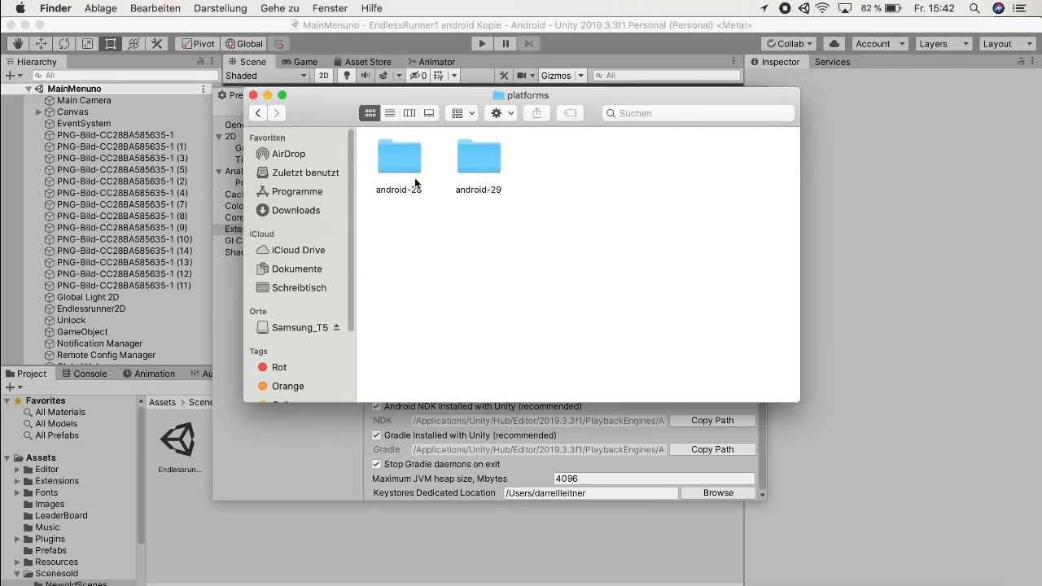
{"action": "left_click", "coordinate": [397, 156]}
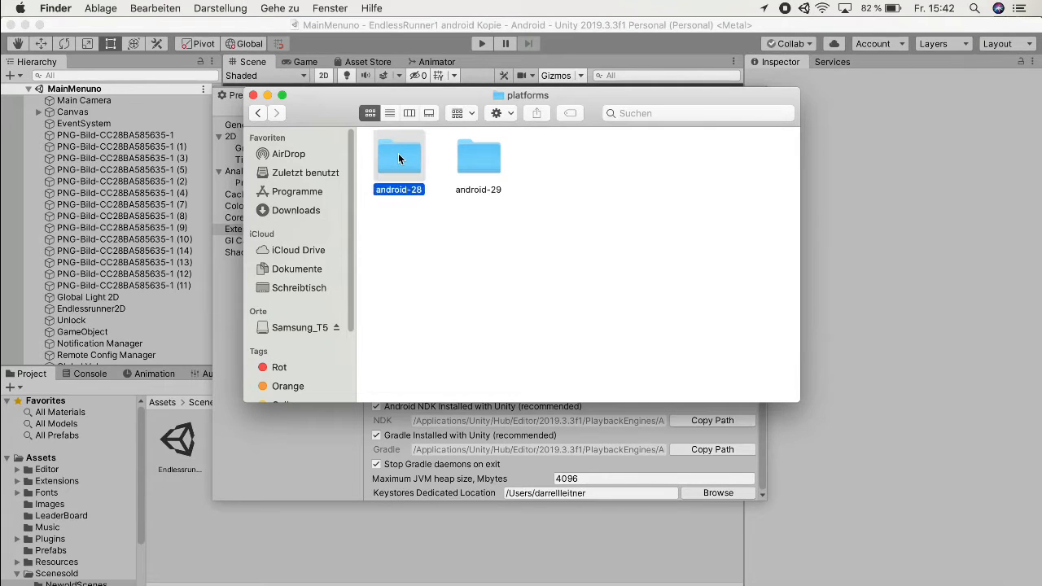
{"action": "double_click", "coordinate": [397, 156]}
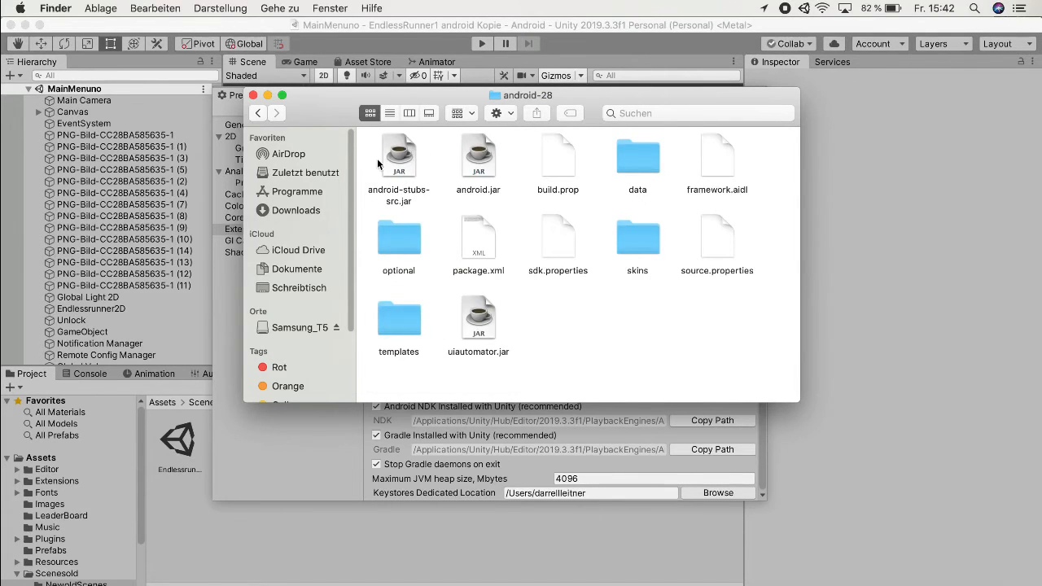
{"action": "left_click", "coordinate": [257, 112]}
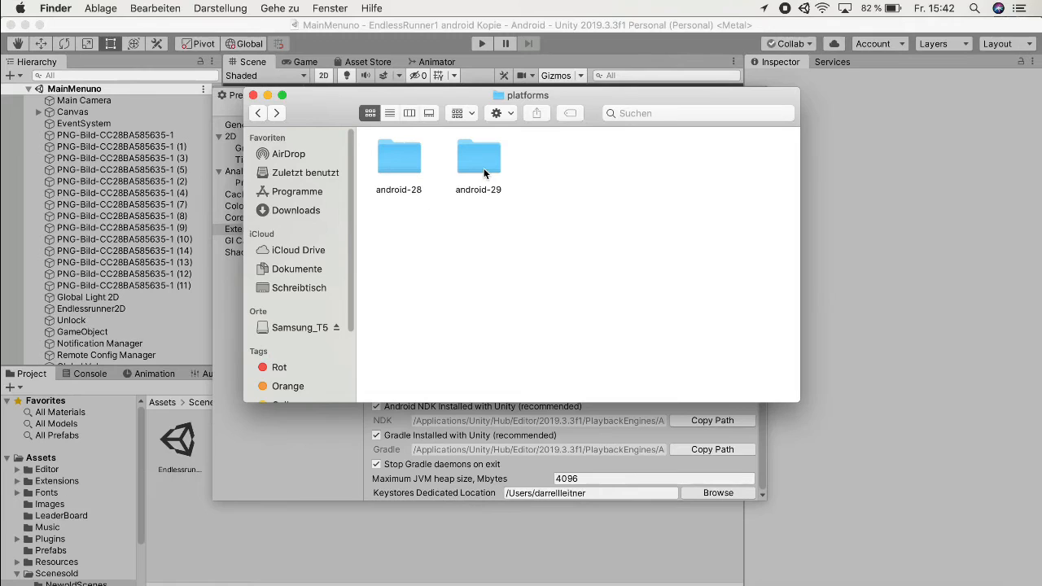
{"action": "double_click", "coordinate": [479, 156]}
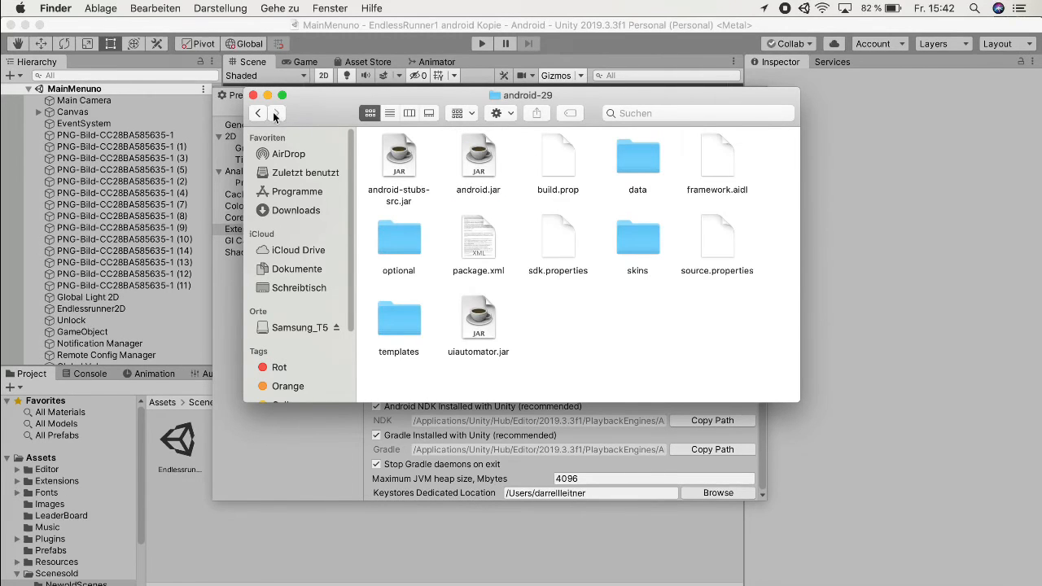
{"action": "left_click", "coordinate": [257, 113]}
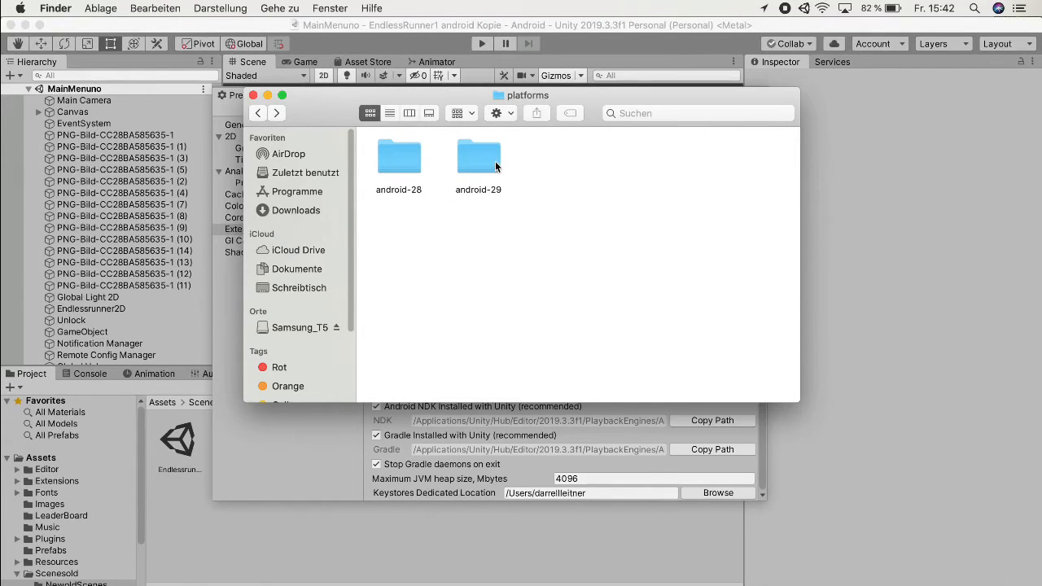
{"action": "double_click", "coordinate": [478, 157]}
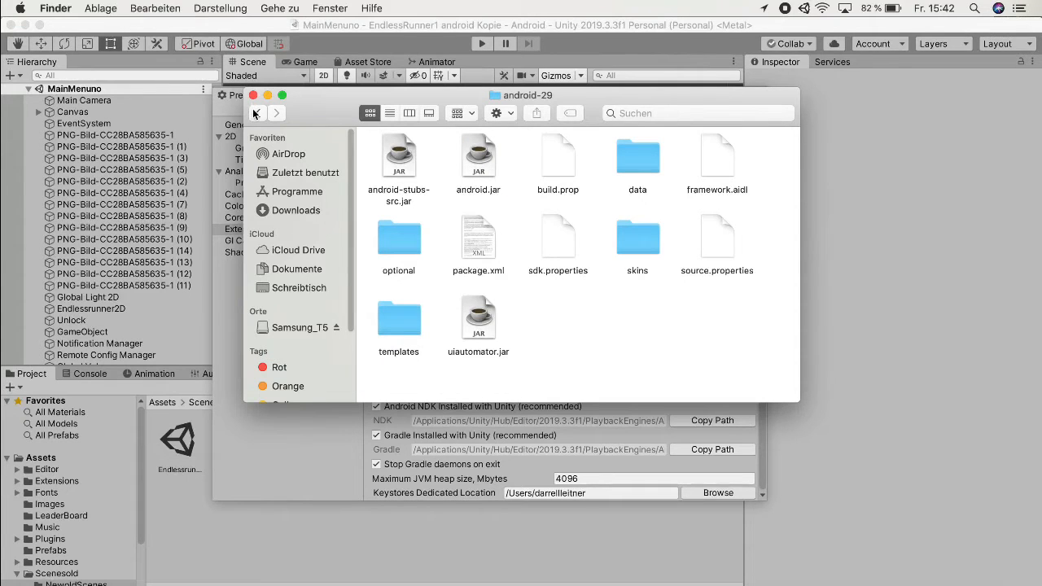
{"action": "left_click", "coordinate": [257, 112]}
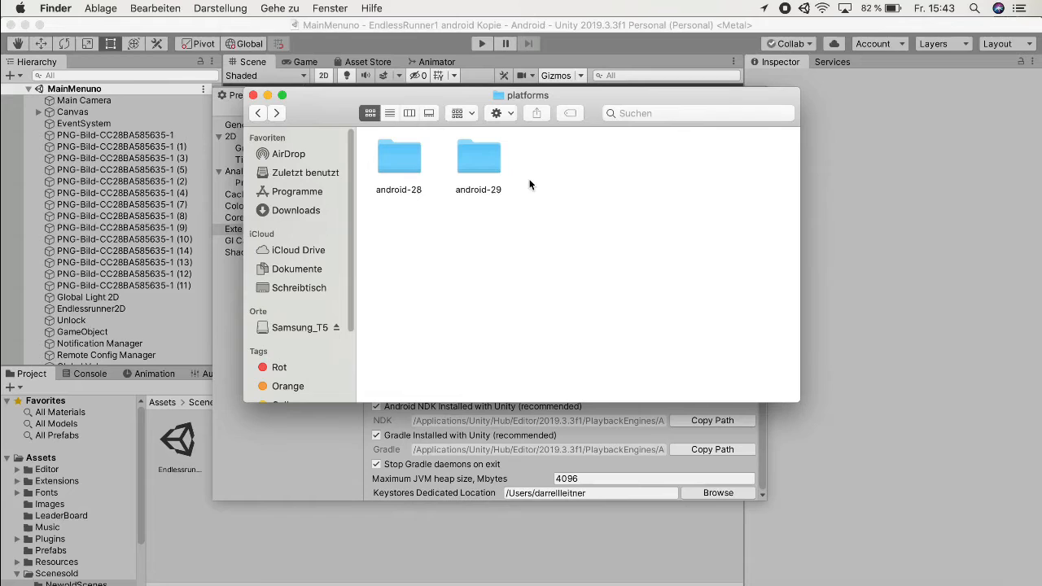
{"action": "mouse_move", "coordinate": [446, 224]}
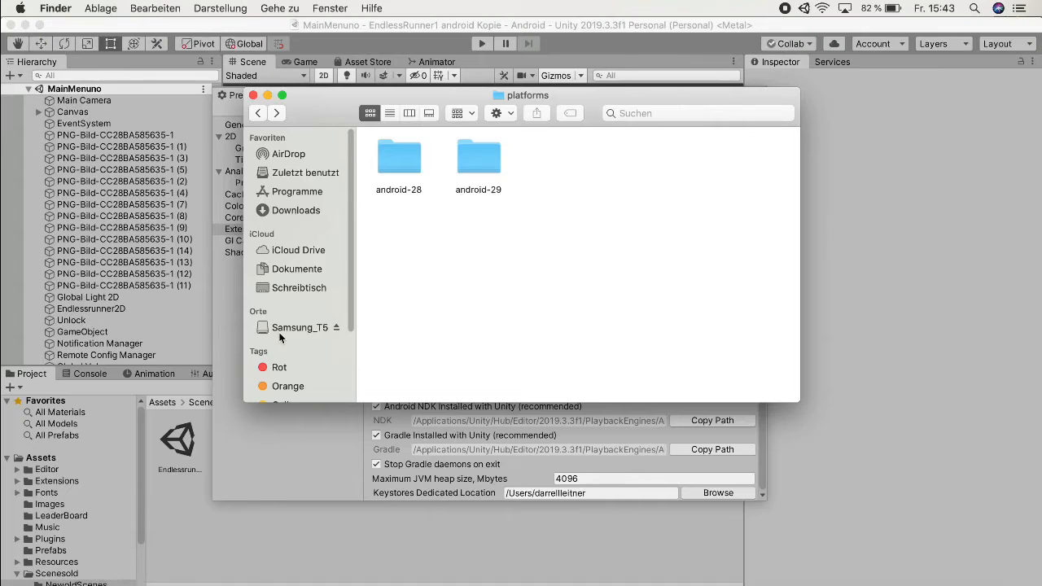
Step: Switch Finder to the Samsung_T5 drive and select its Programme folder
{"action": "left_click", "coordinate": [299, 327]}
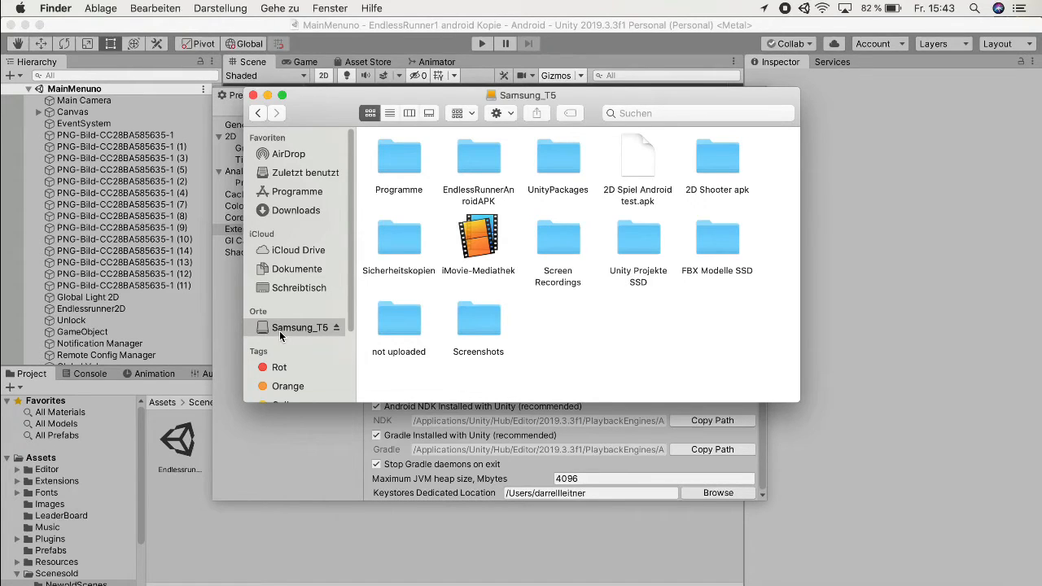
{"action": "left_click", "coordinate": [398, 156]}
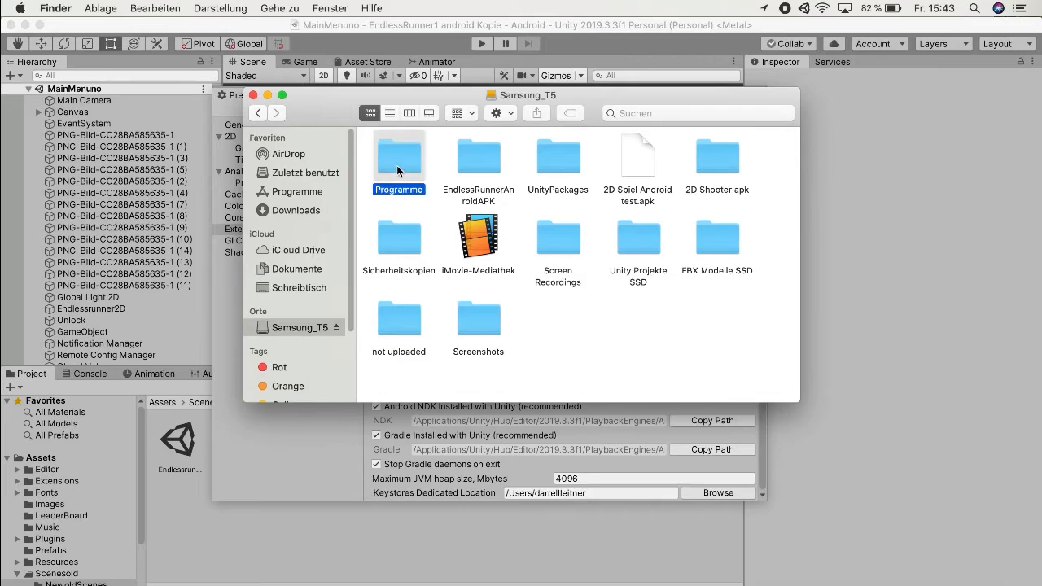
Step: Launch Android Studio from the Programme folder and show its Configure menu
{"action": "double_click", "coordinate": [397, 156]}
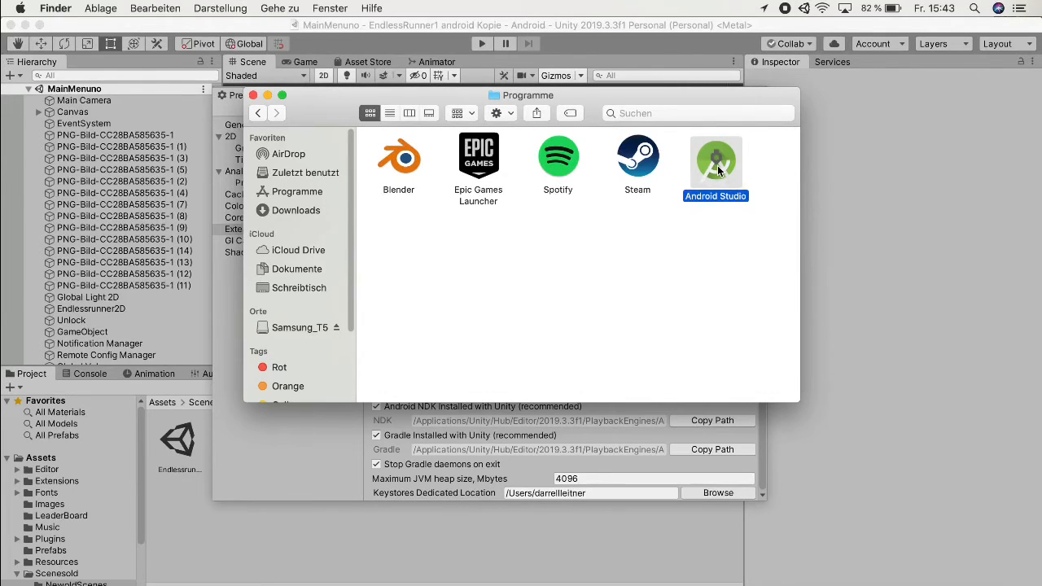
{"action": "double_click", "coordinate": [714, 156]}
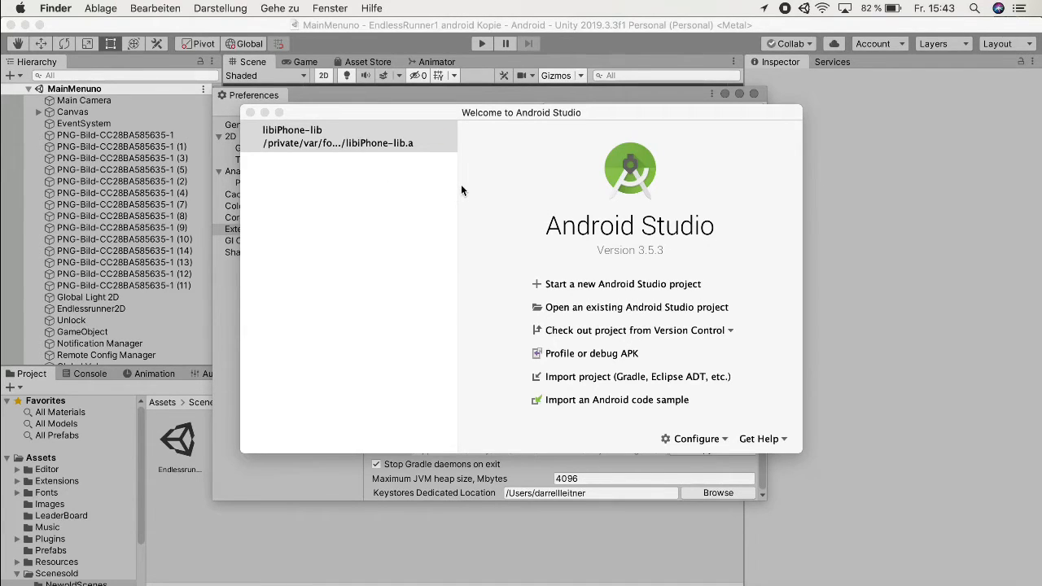
{"action": "mouse_move", "coordinate": [693, 438]}
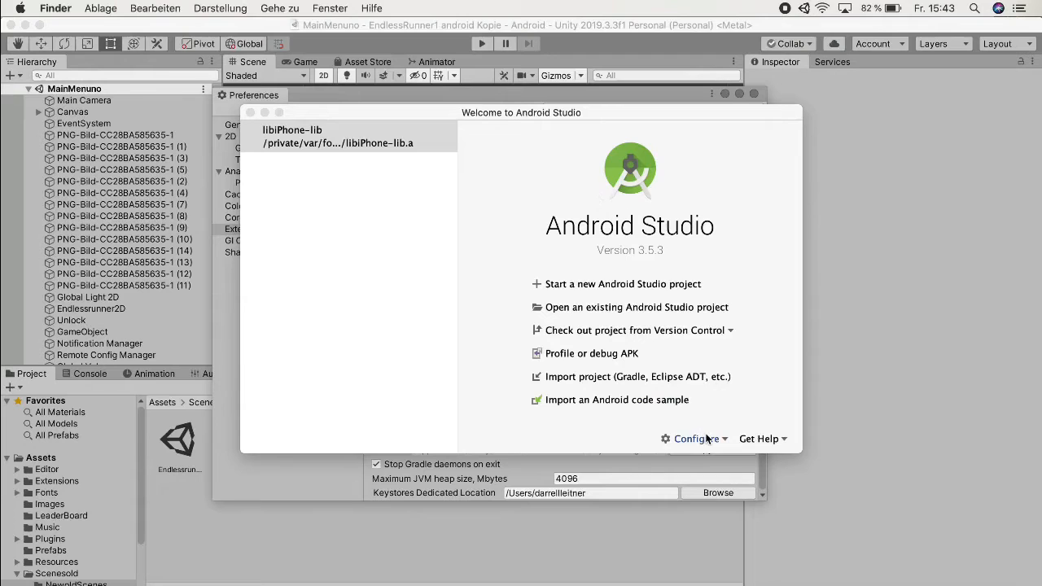
{"action": "left_click", "coordinate": [697, 439]}
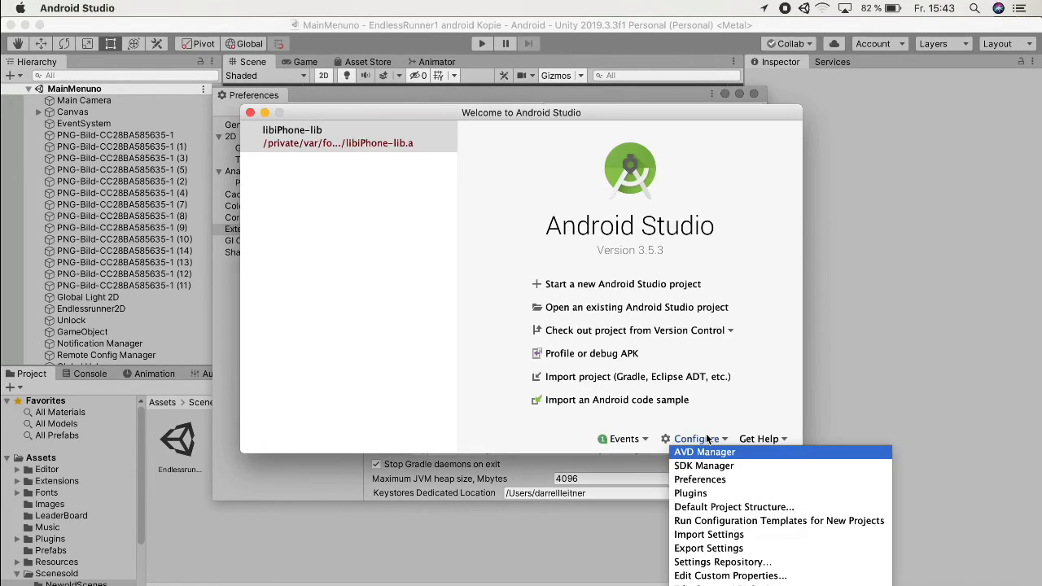
{"action": "mouse_move", "coordinate": [703, 466]}
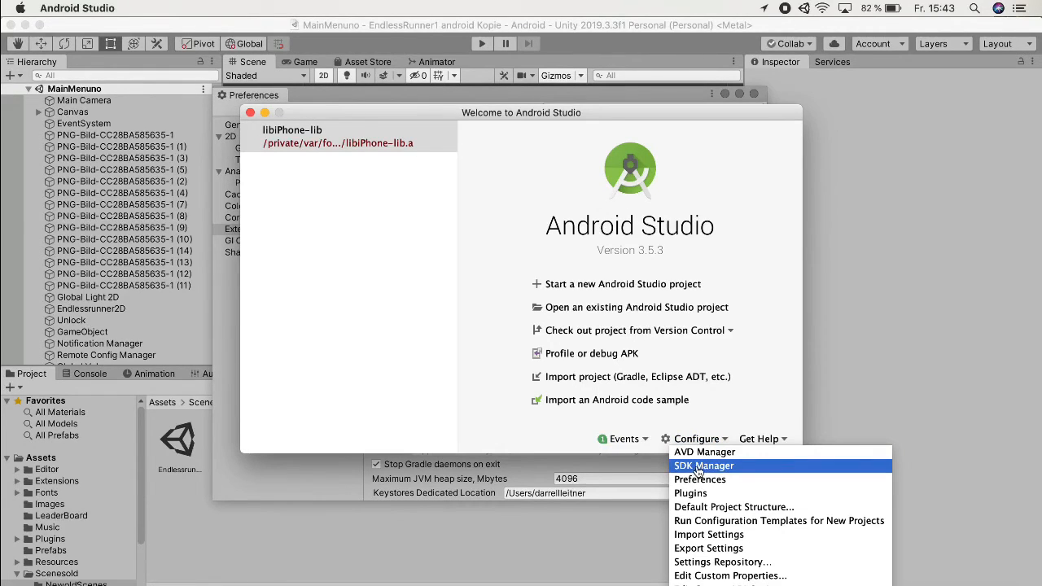
Step: In SDK Manager, confirm Android 10.0 (Q), API 29, is ticked as installed
{"action": "left_click", "coordinate": [704, 465]}
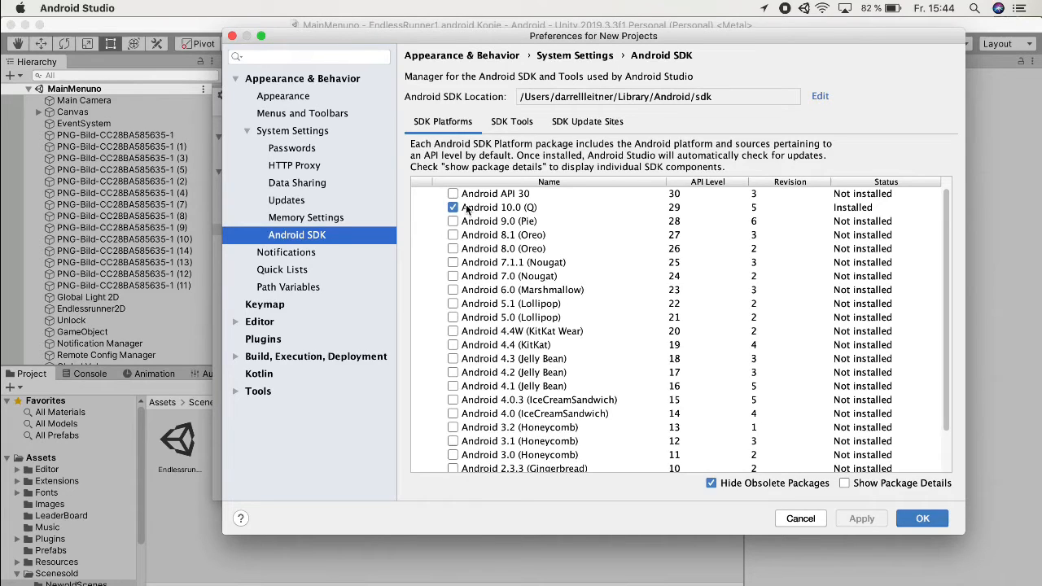
{"action": "mouse_move", "coordinate": [508, 215]}
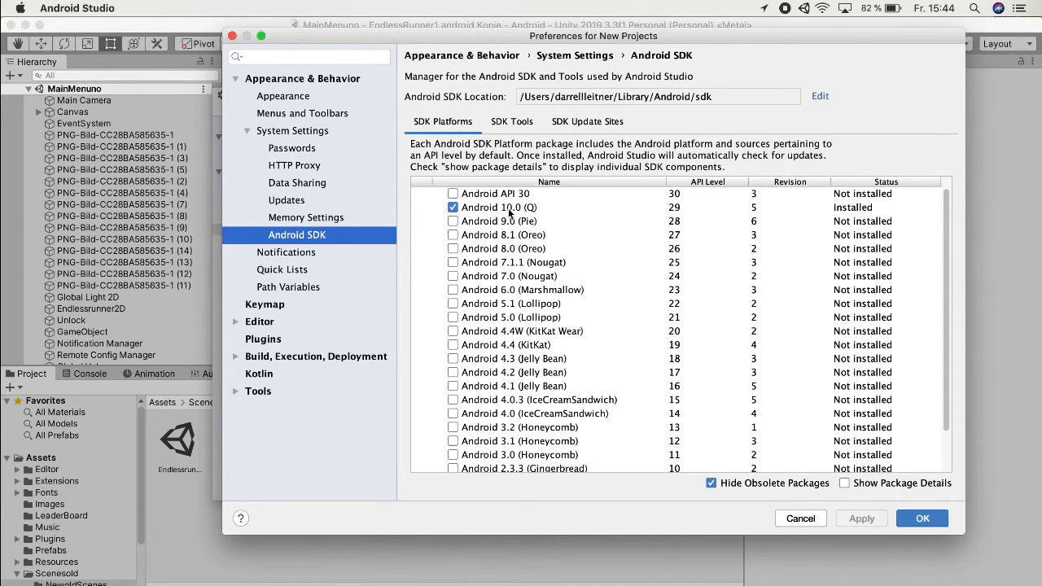
{"action": "left_click", "coordinate": [498, 207]}
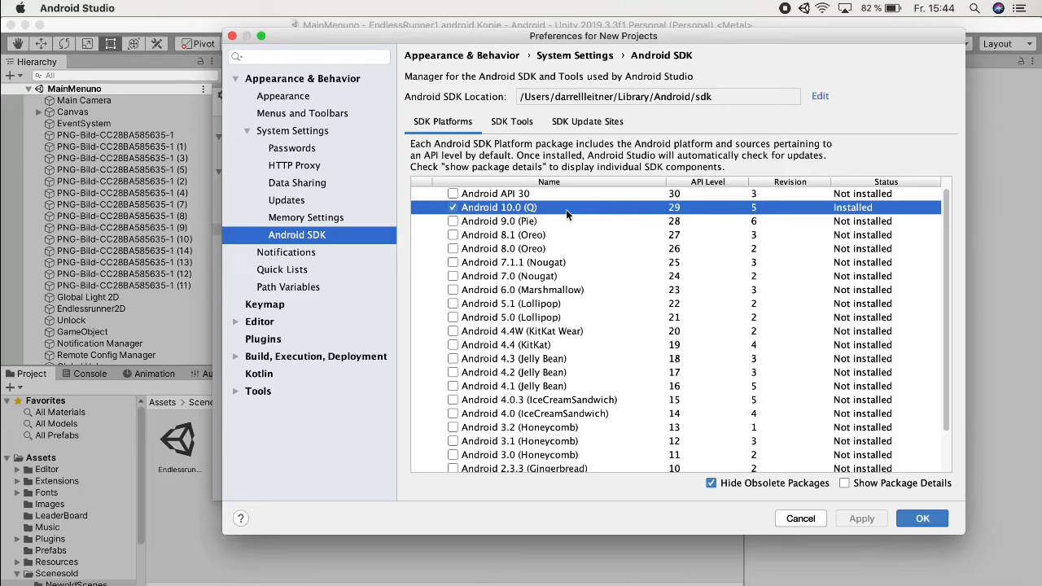
{"action": "mouse_move", "coordinate": [677, 210]}
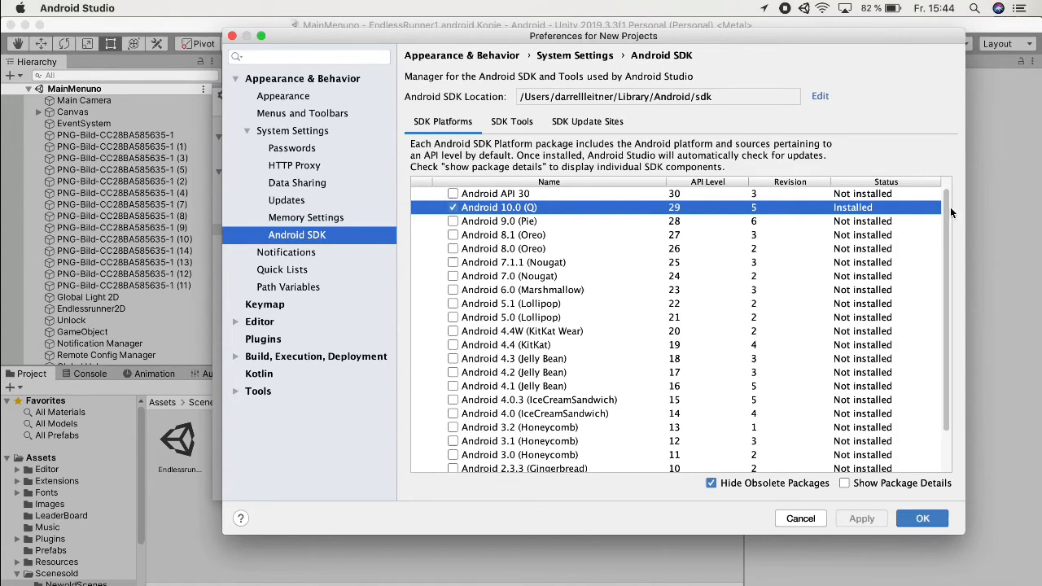
{"action": "mouse_move", "coordinate": [423, 207]}
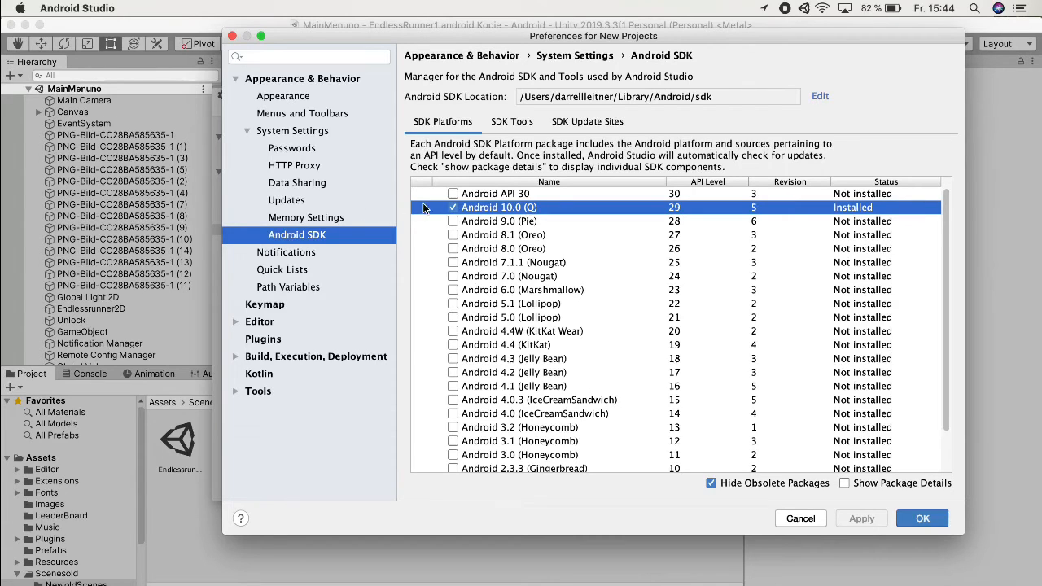
{"action": "left_click", "coordinate": [453, 207]}
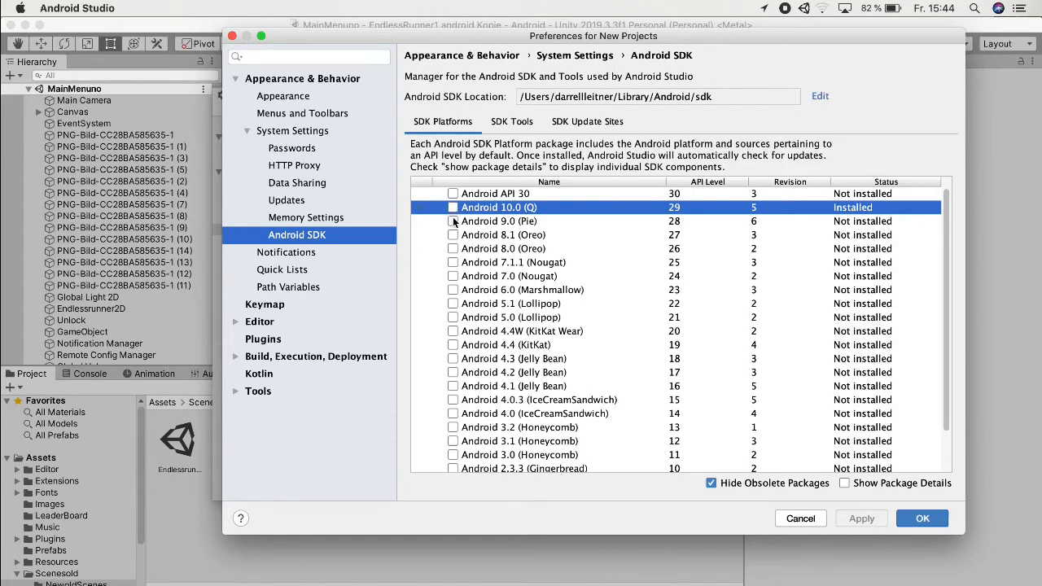
{"action": "left_click", "coordinate": [453, 207]}
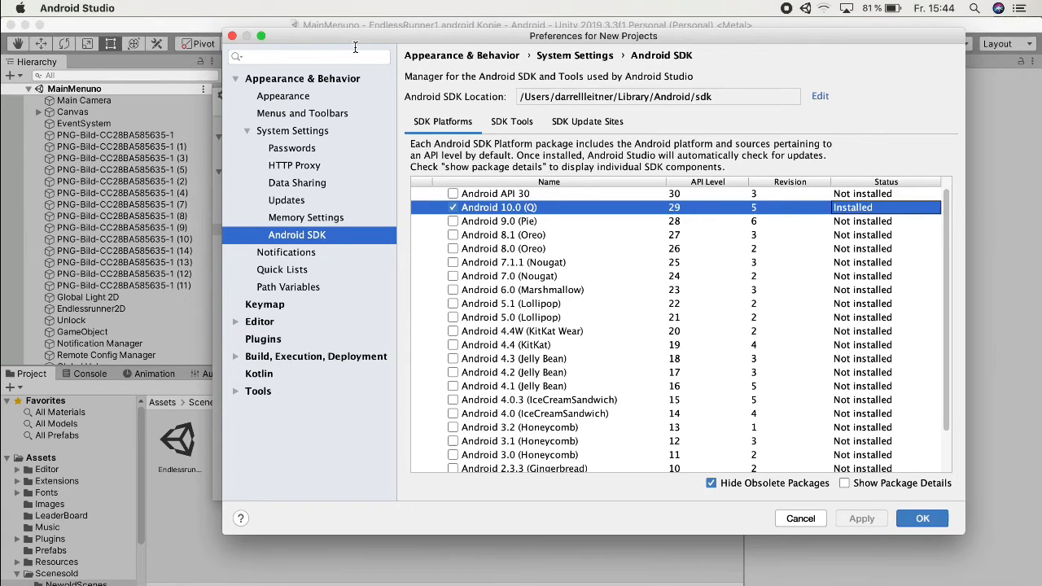
{"action": "mouse_move", "coordinate": [801, 268]}
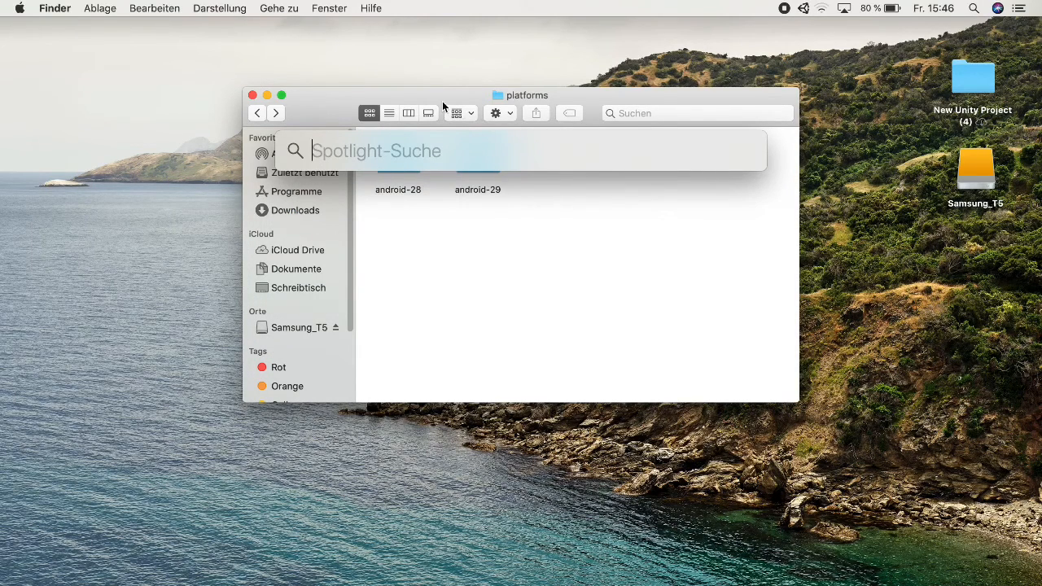
{"action": "mouse_move", "coordinate": [486, 122]}
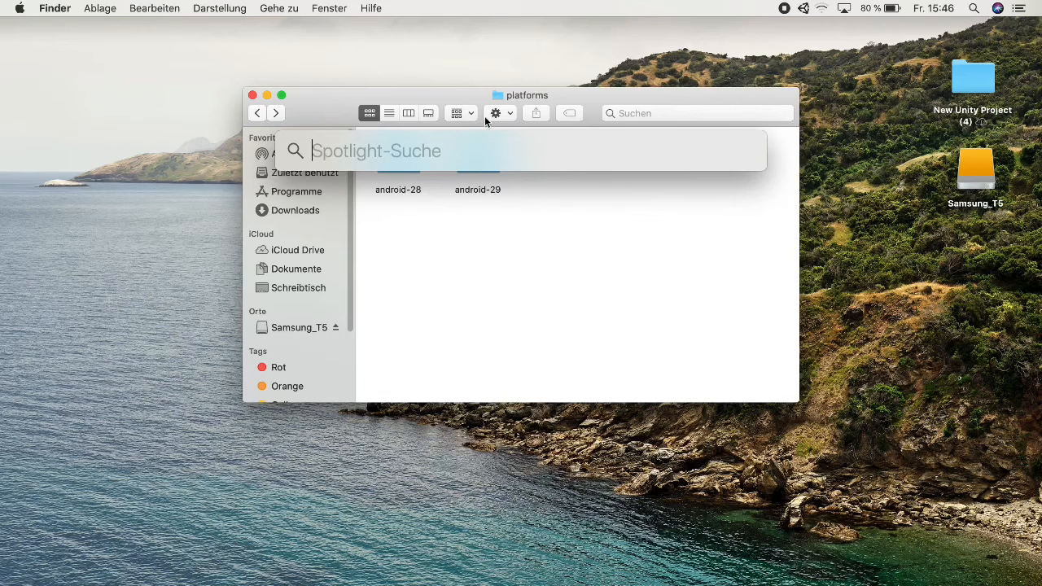
{"action": "mouse_move", "coordinate": [534, 114]}
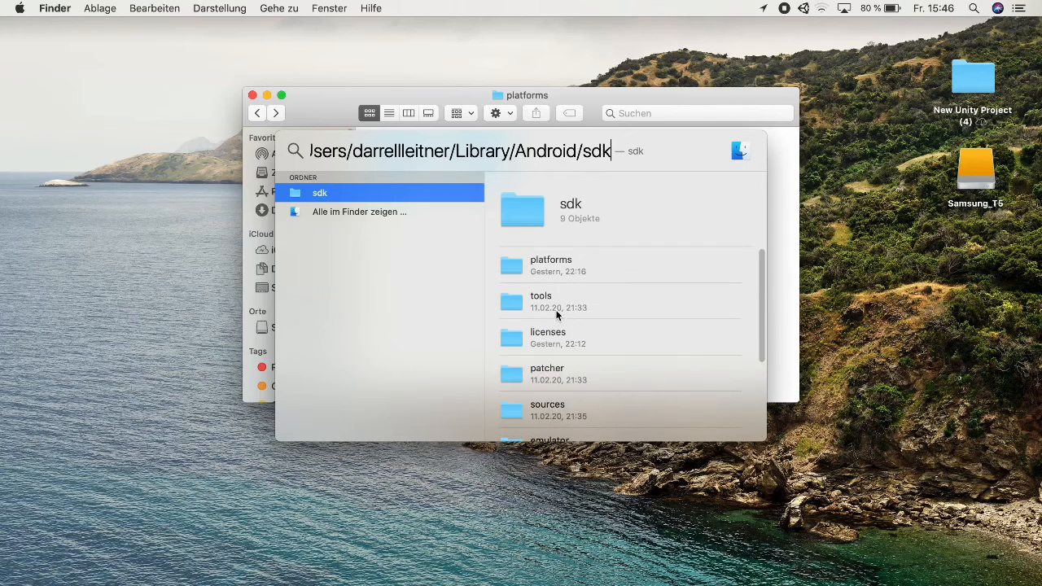
{"action": "mouse_move", "coordinate": [394, 198]}
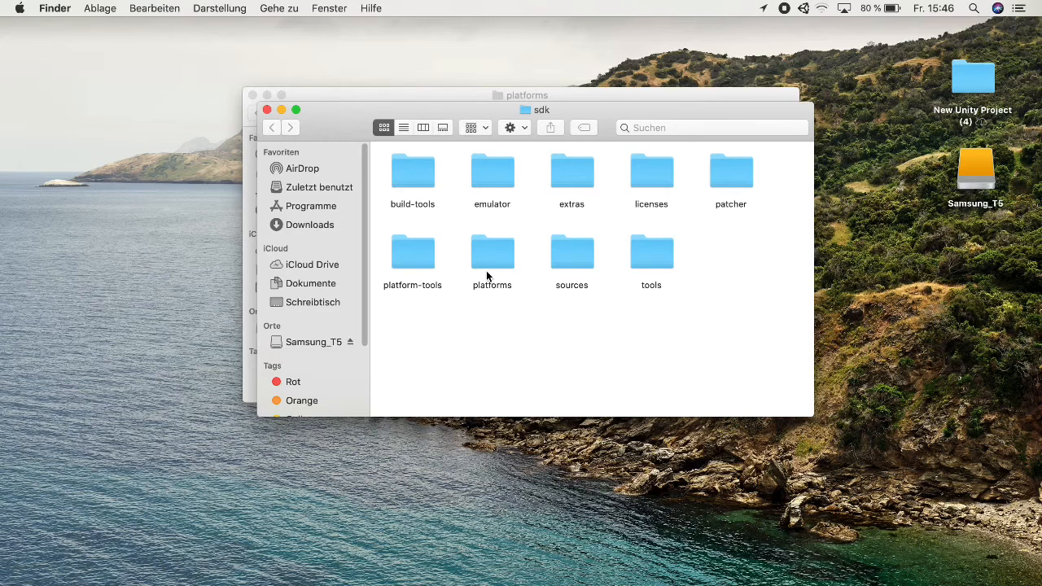
Step: Select all files in the Android Studio SDK's android-29 platform folder
{"action": "double_click", "coordinate": [492, 252]}
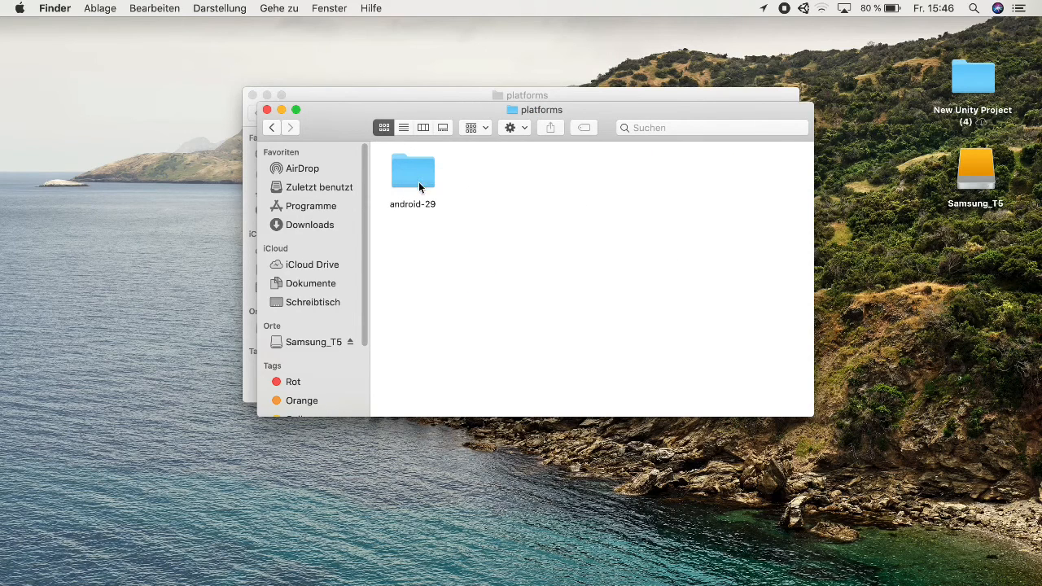
{"action": "double_click", "coordinate": [414, 171]}
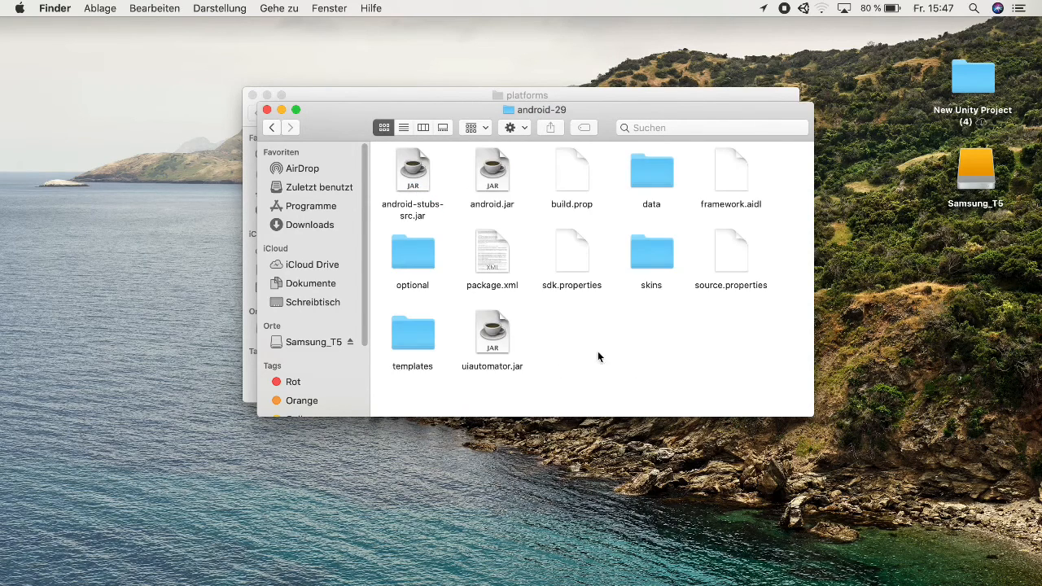
{"action": "key", "text": "cmd+a"}
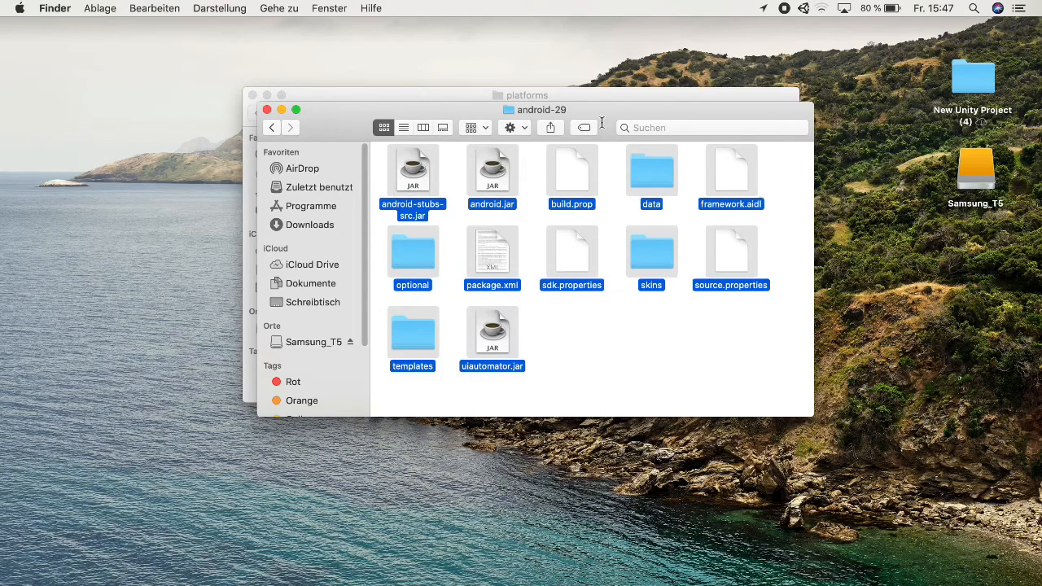
{"action": "left_click", "coordinate": [272, 127]}
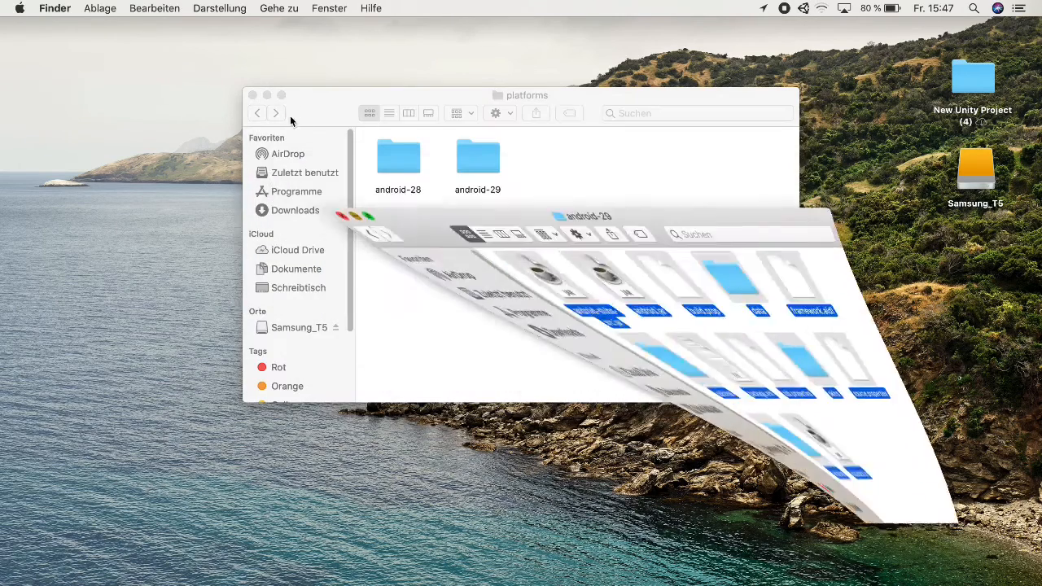
Step: View Unity's android-29 platform folder contents, then return to Unity
{"action": "double_click", "coordinate": [477, 157]}
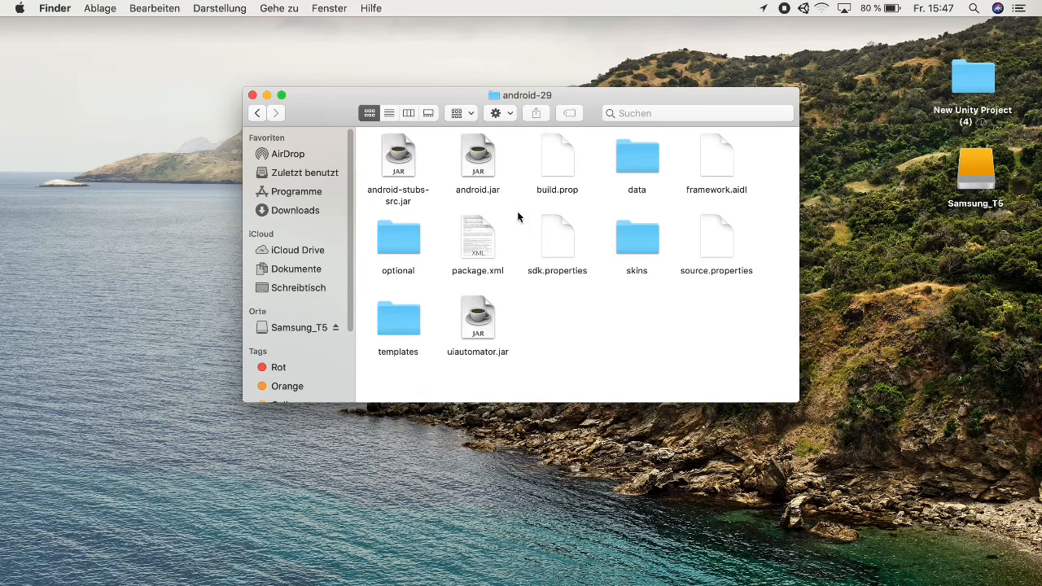
{"action": "mouse_move", "coordinate": [545, 179]}
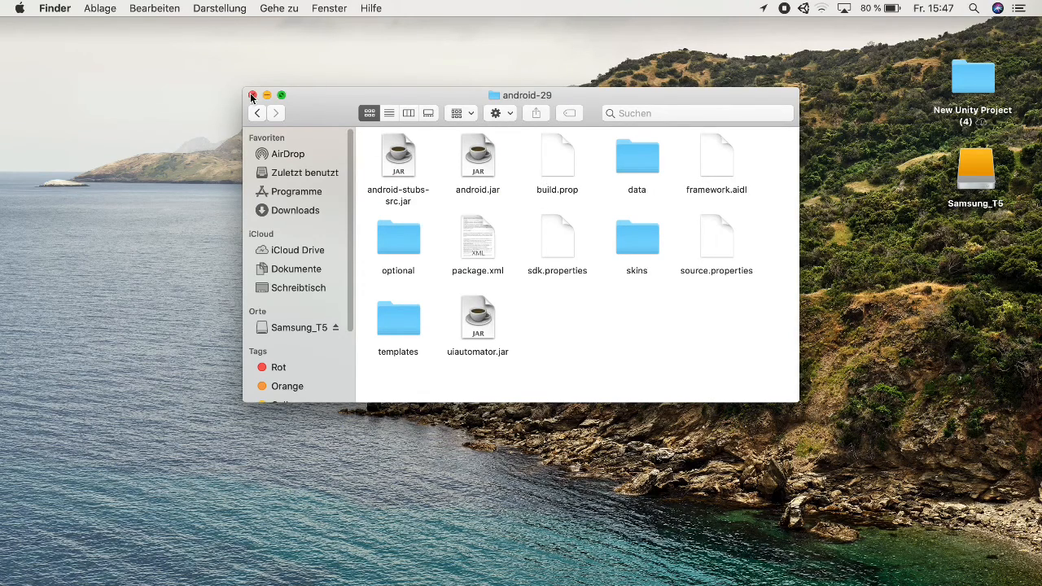
{"action": "left_click", "coordinate": [254, 95]}
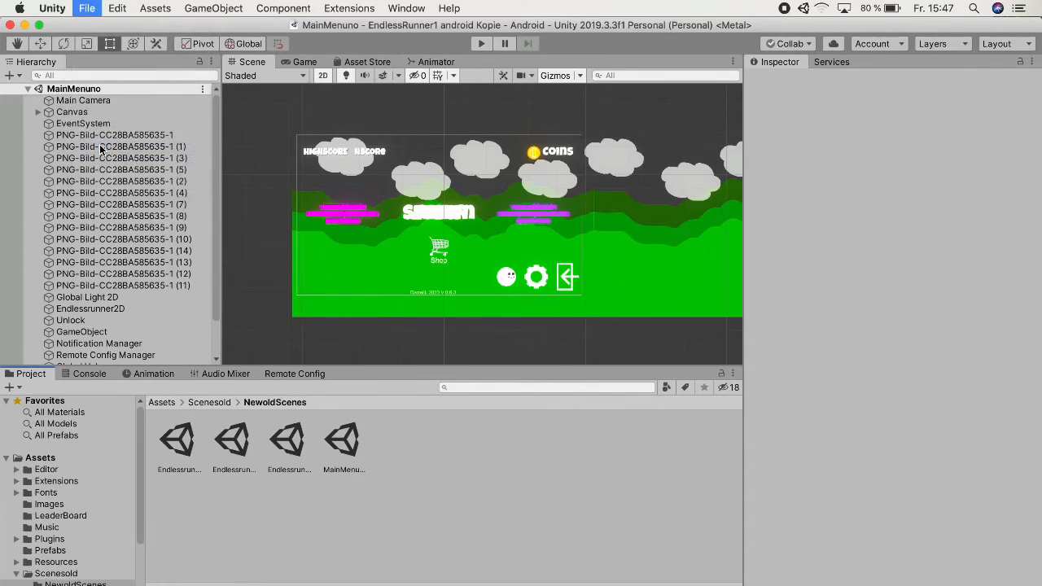
Step: Bring up Build Settings with Android as the target platform
{"action": "left_click", "coordinate": [86, 8]}
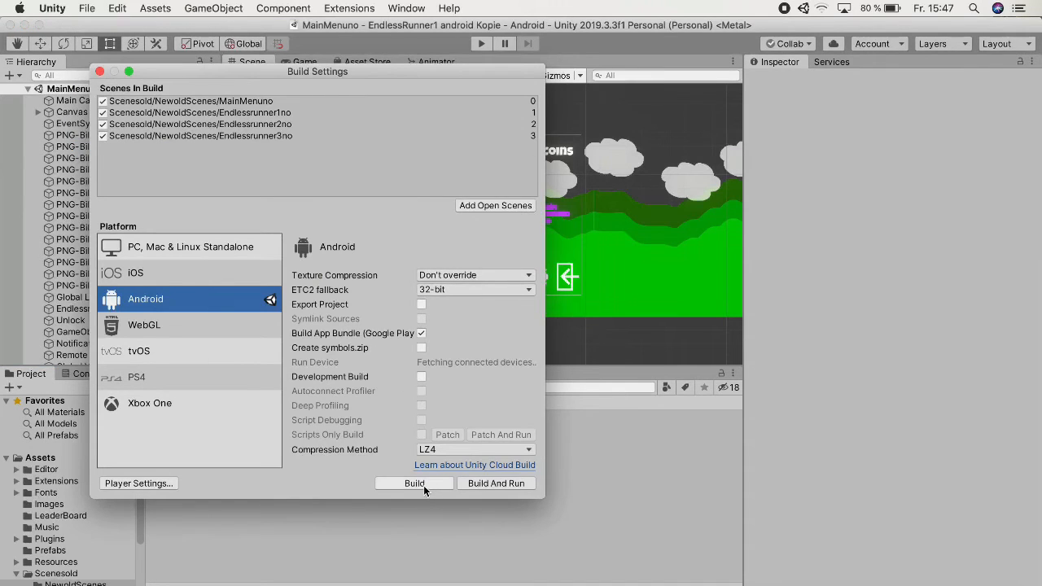